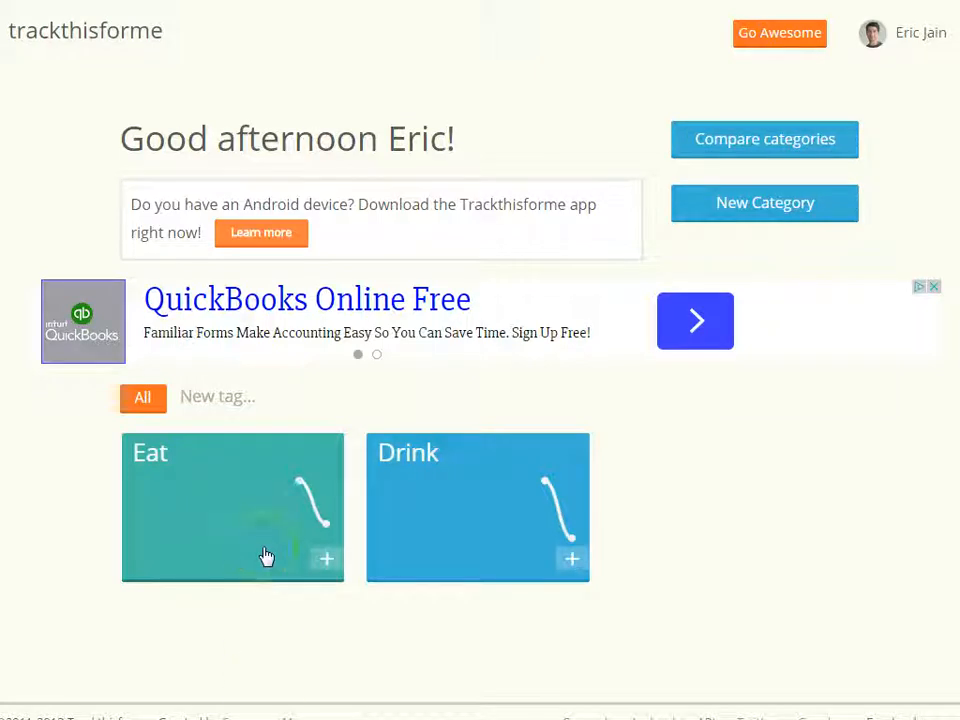
mouse_move(433, 549)
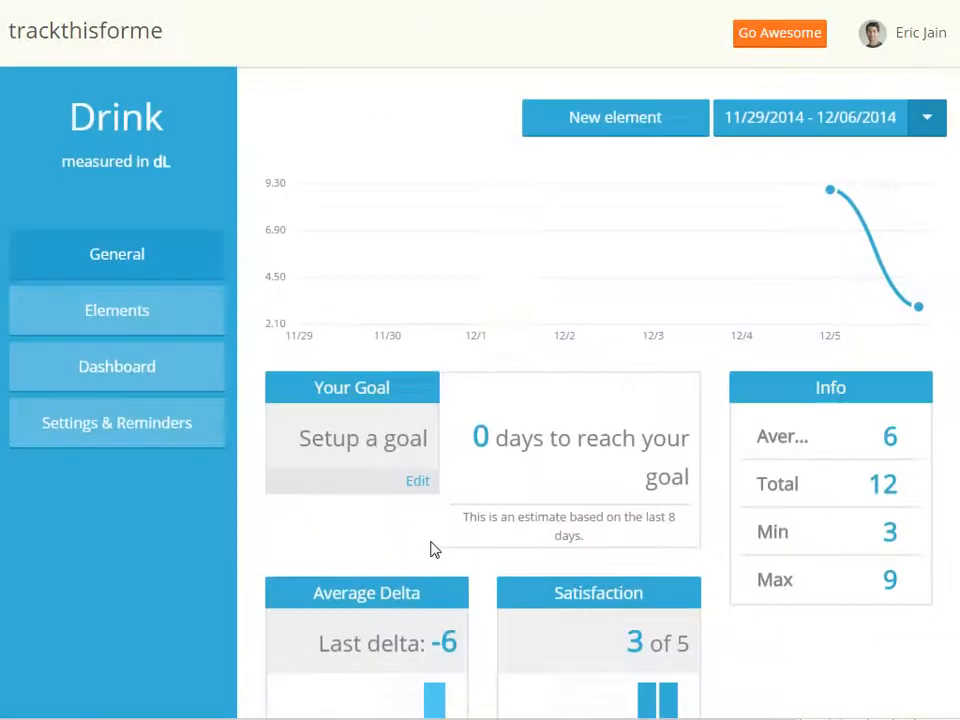
mouse_move(195, 385)
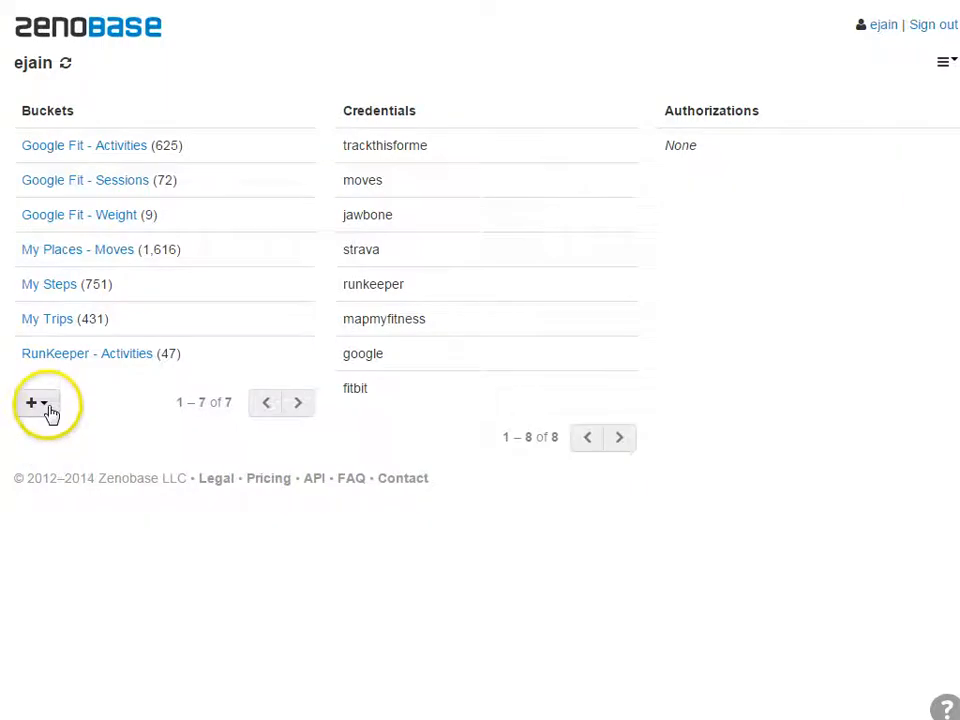
Create an empty bucket labelled 'My Nutrition' and open its menu
left_click(31, 402)
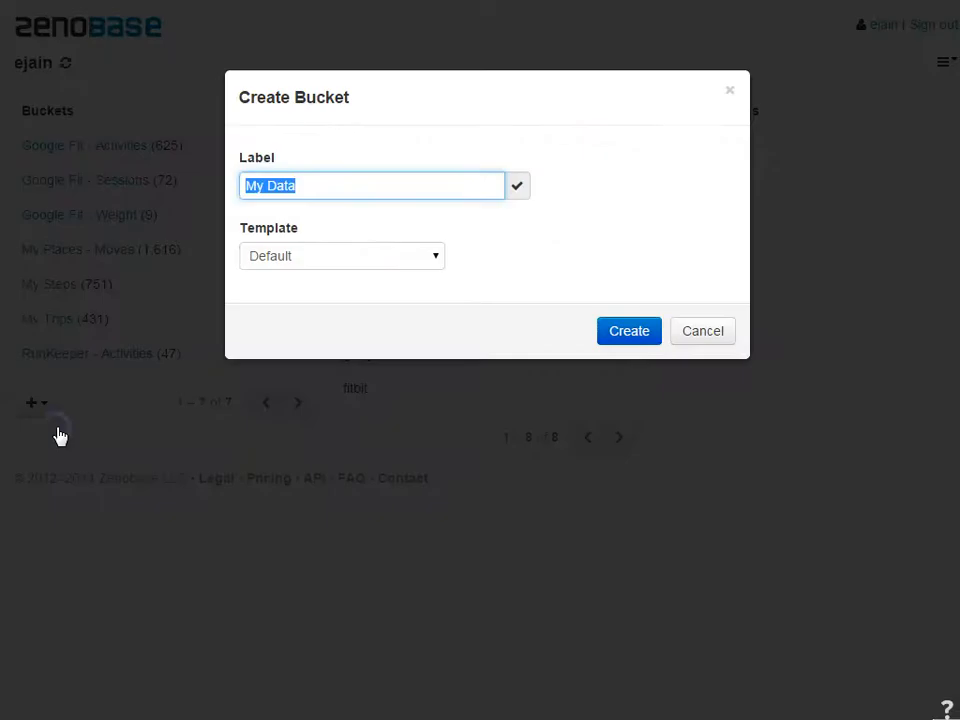
left_click(629, 331)
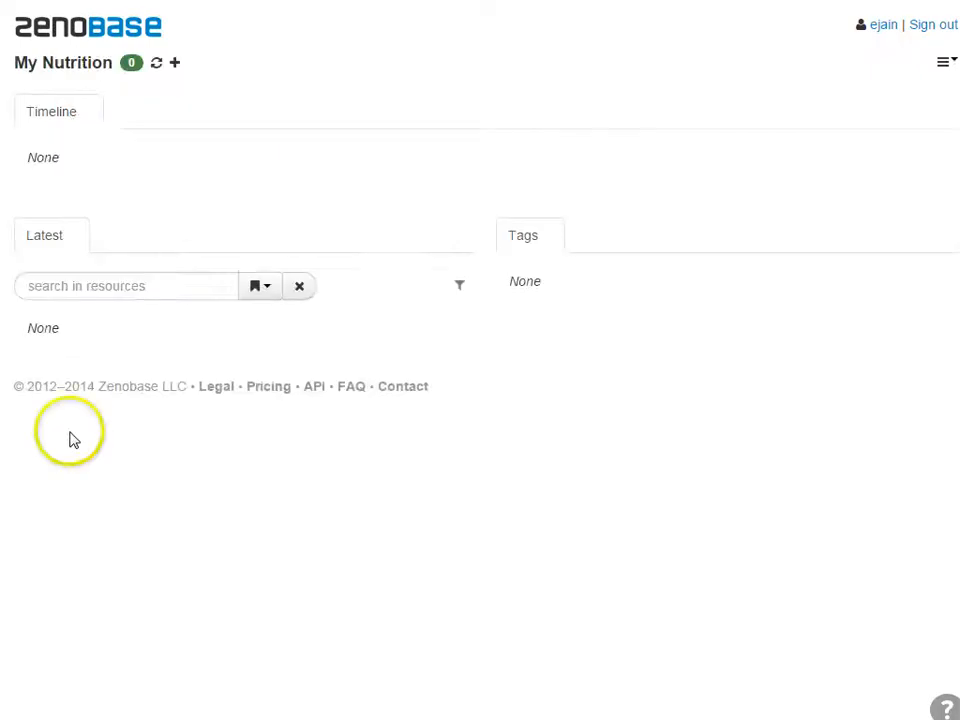
left_click(941, 62)
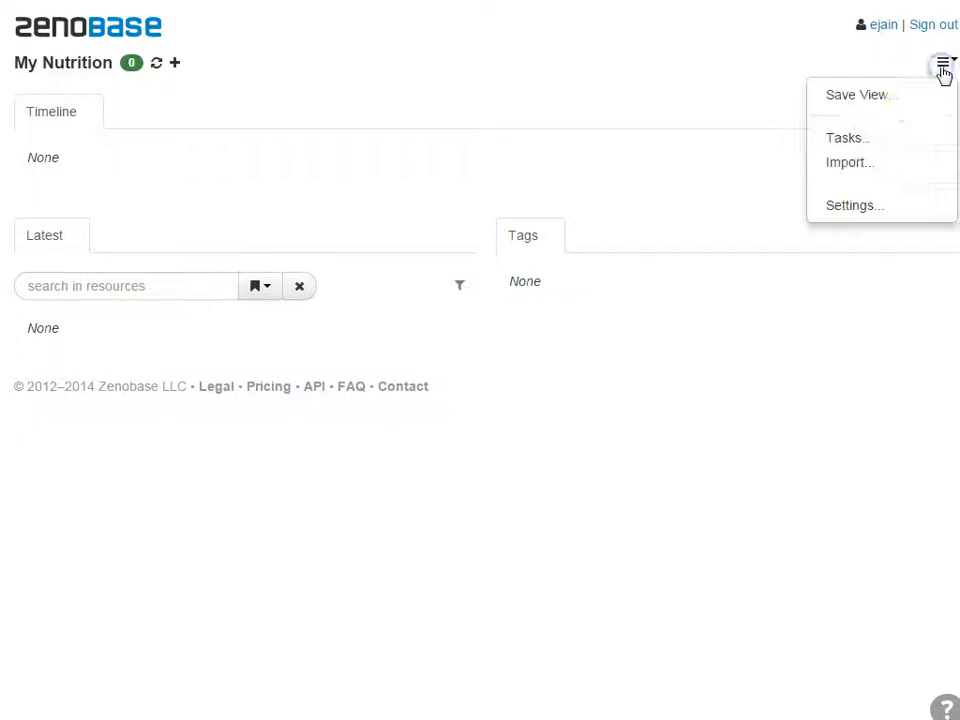
Set up a Trackthisforme task importing Eat as duration, with satisfaction mapped to rating
left_click(845, 138)
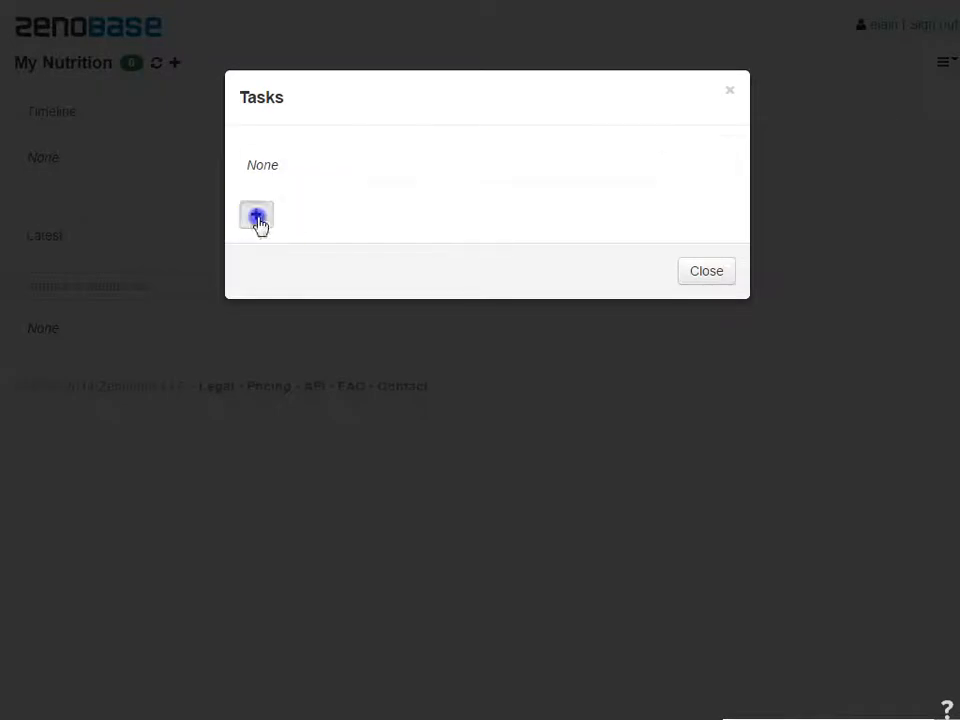
left_click(256, 216)
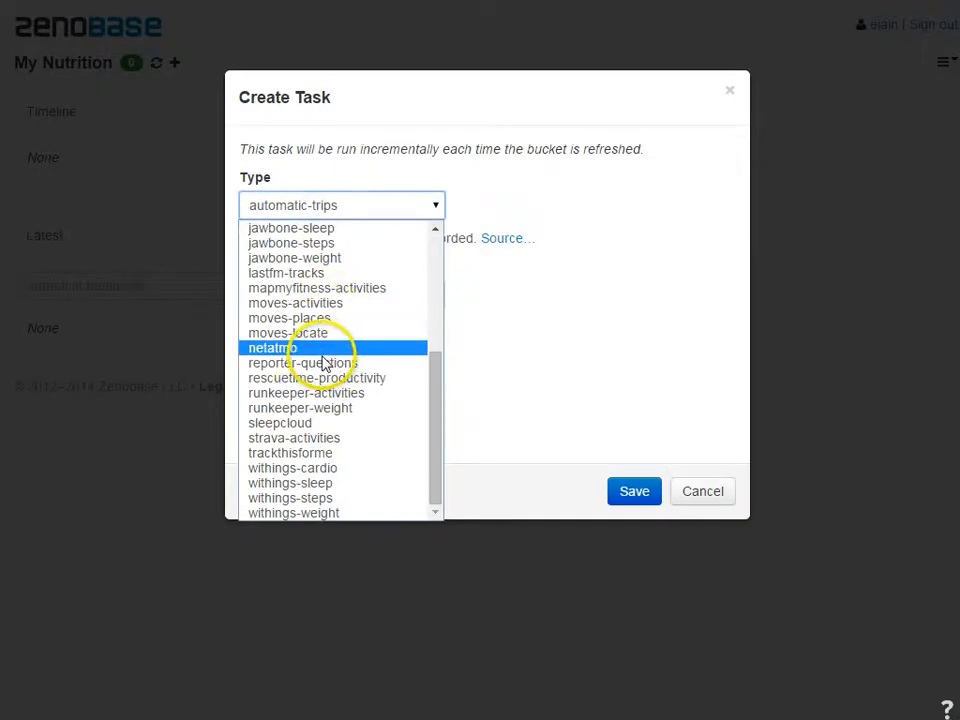
left_click(290, 452)
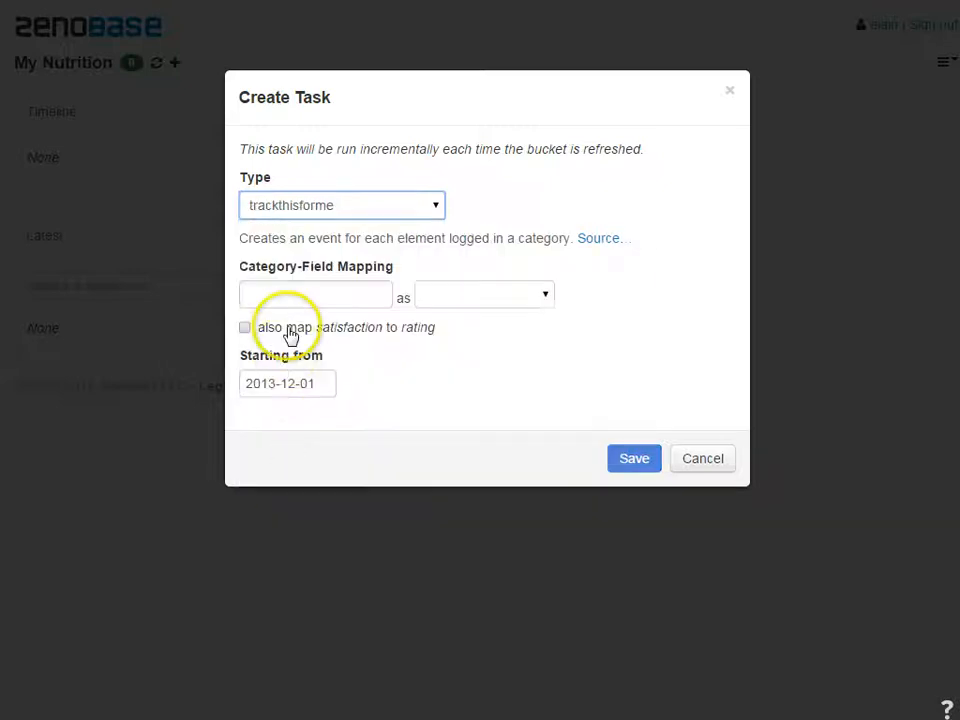
type("Eat")
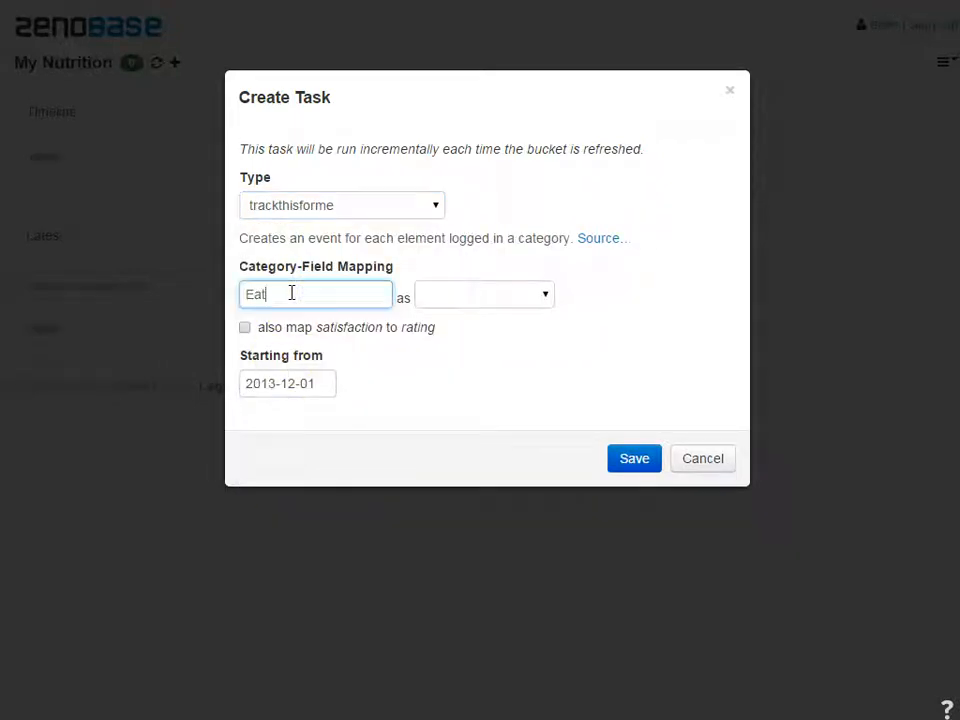
left_click(483, 294)
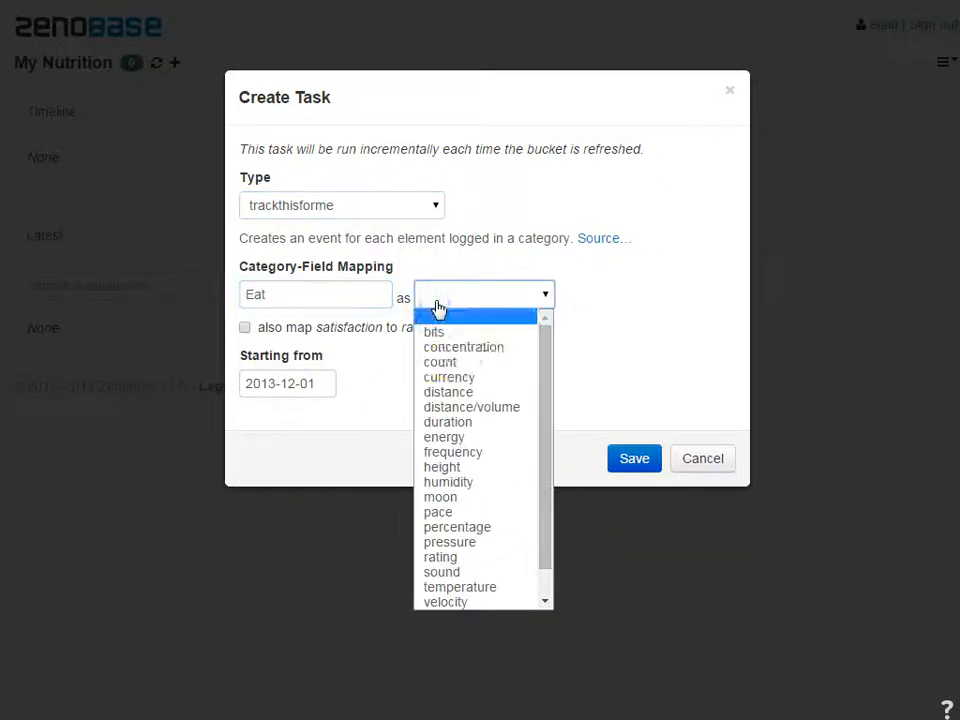
left_click(448, 422)
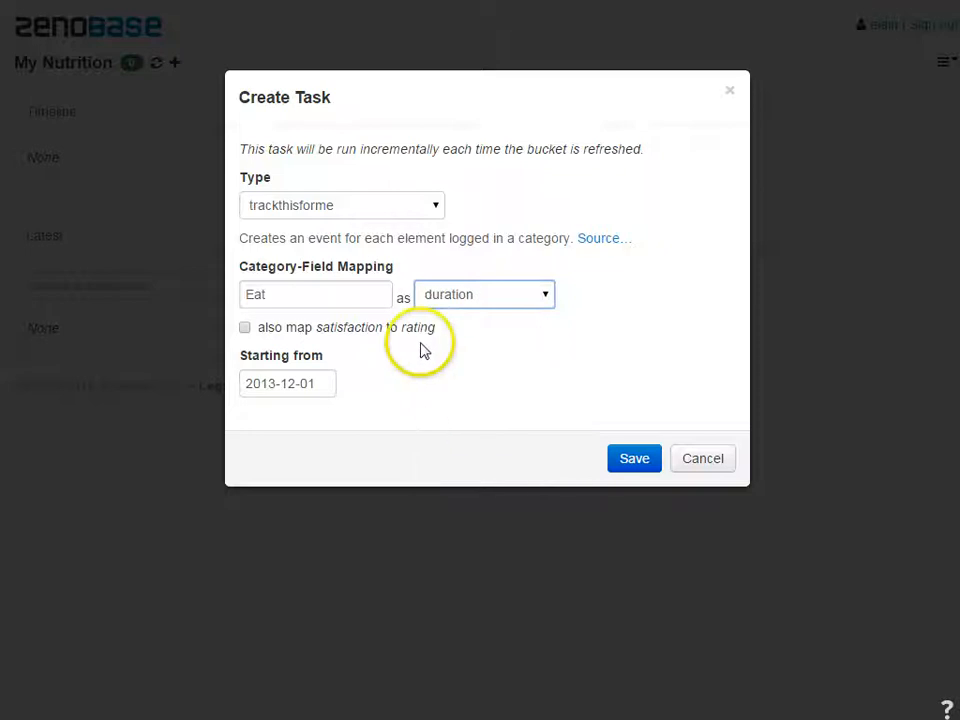
mouse_move(410, 335)
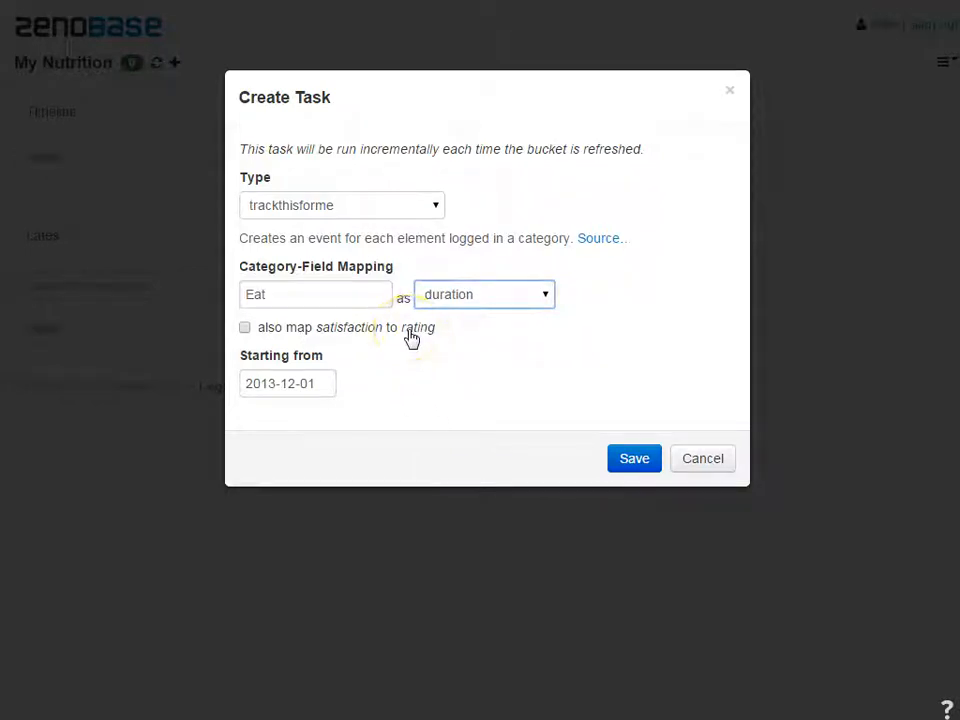
left_click(245, 327)
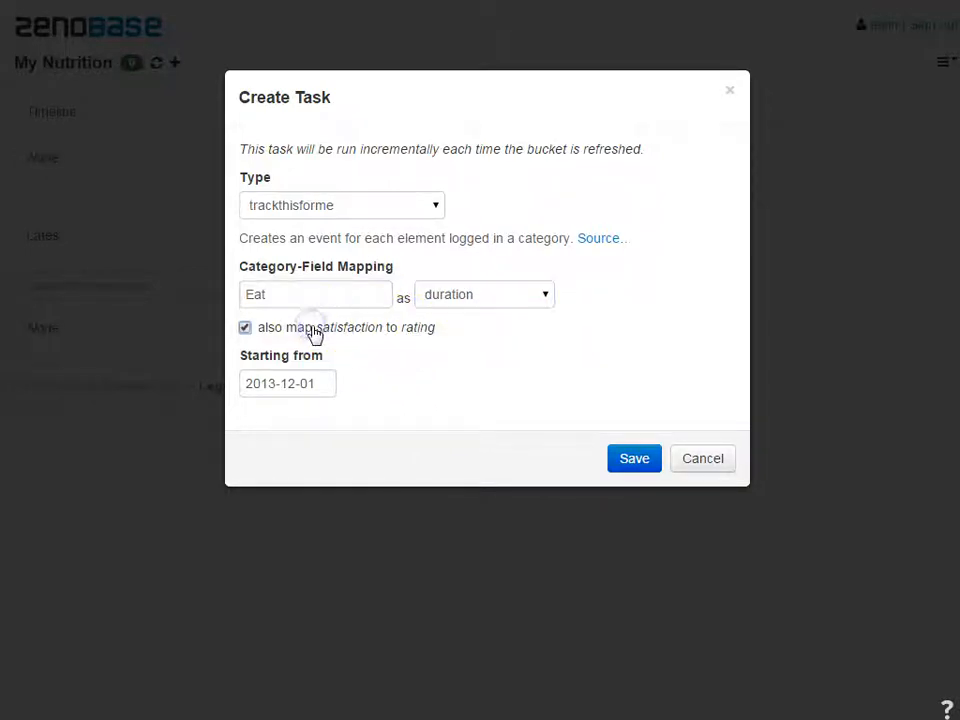
mouse_move(400, 352)
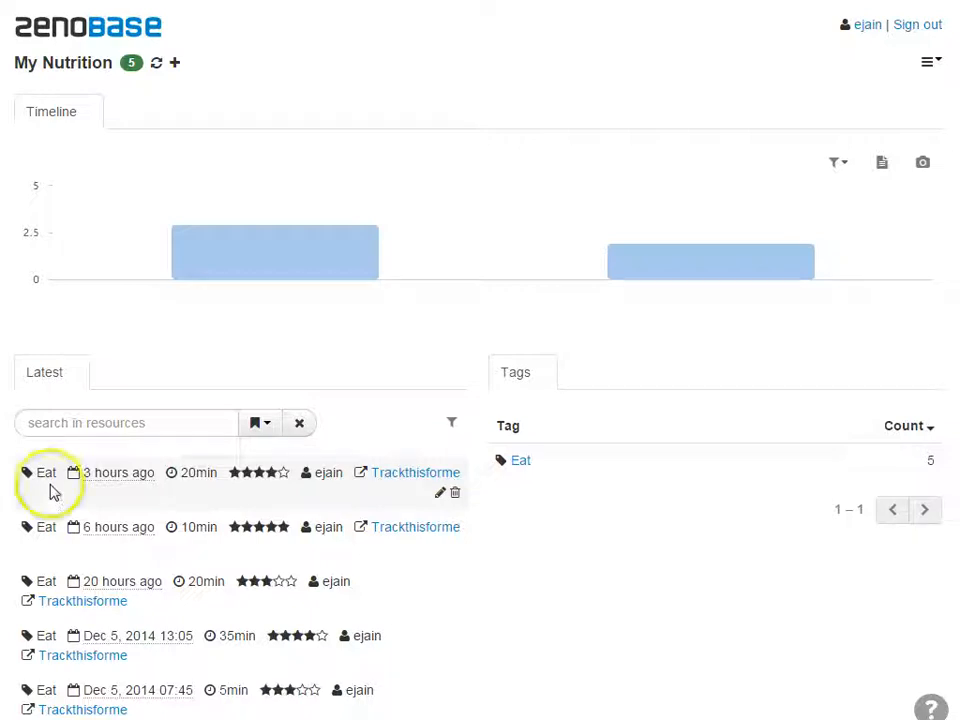
mouse_move(72, 490)
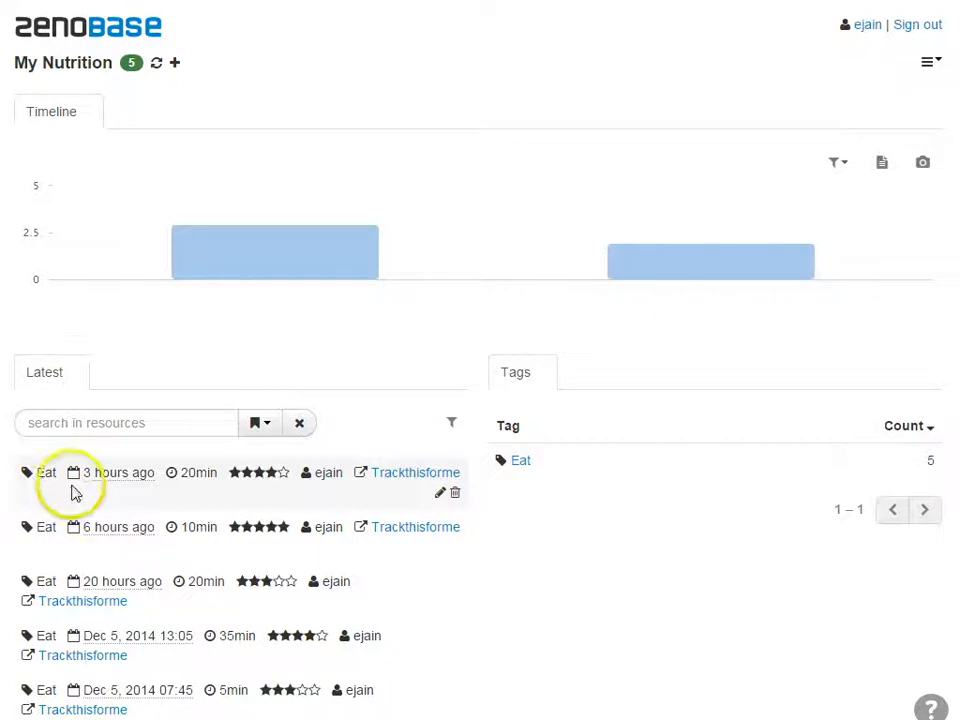
mouse_move(190, 478)
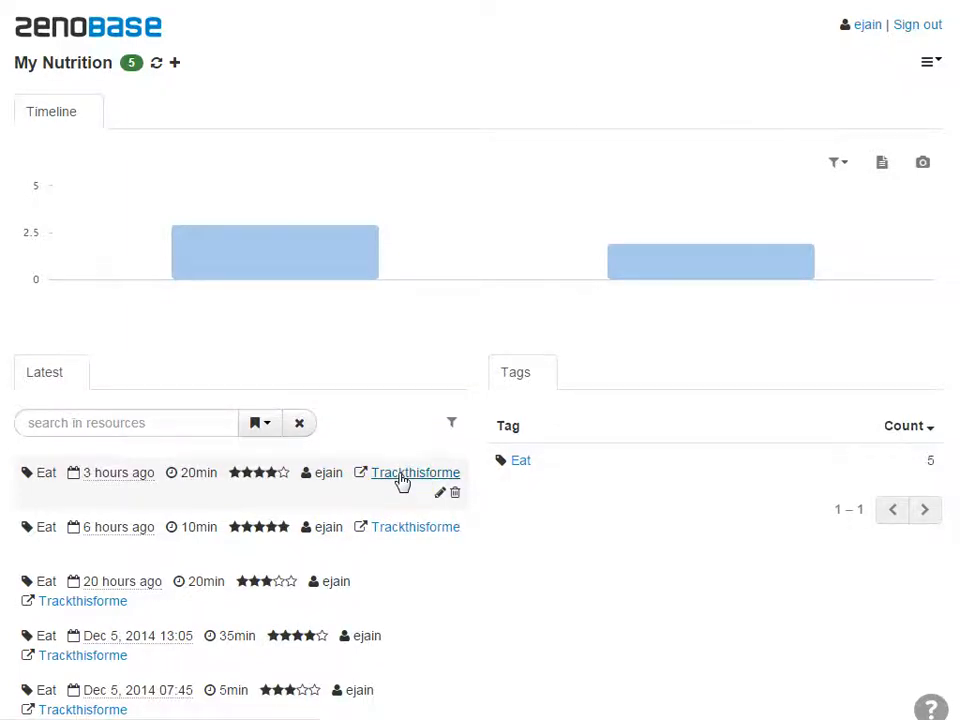
mouse_move(930, 63)
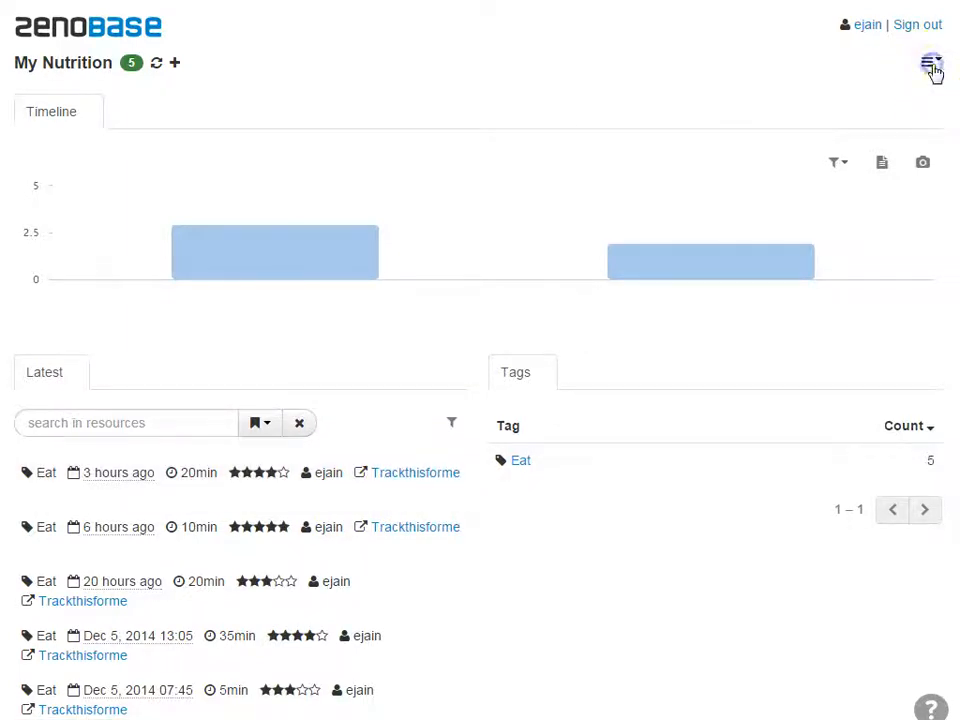
Add a Trackthisforme task importing the Drink category as volume
left_click(930, 64)
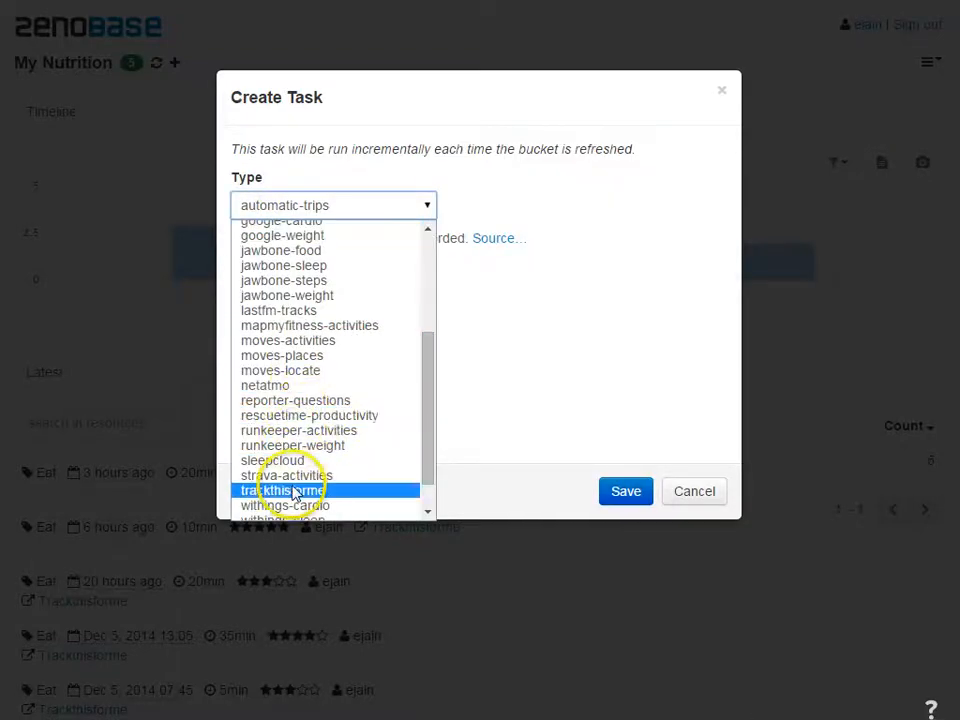
left_click(280, 490)
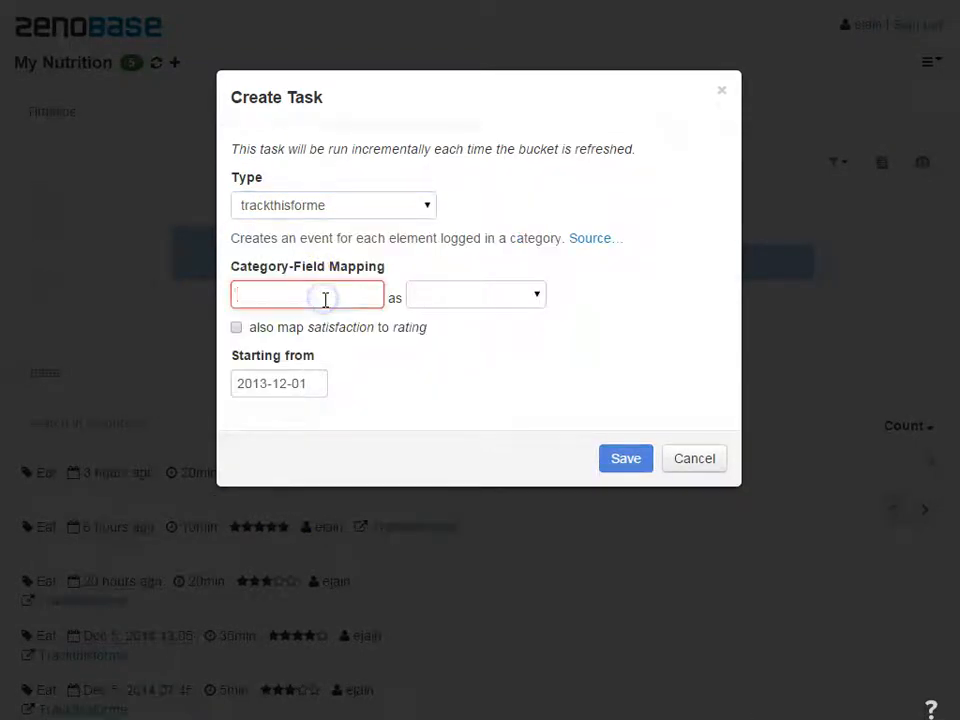
type("Drink")
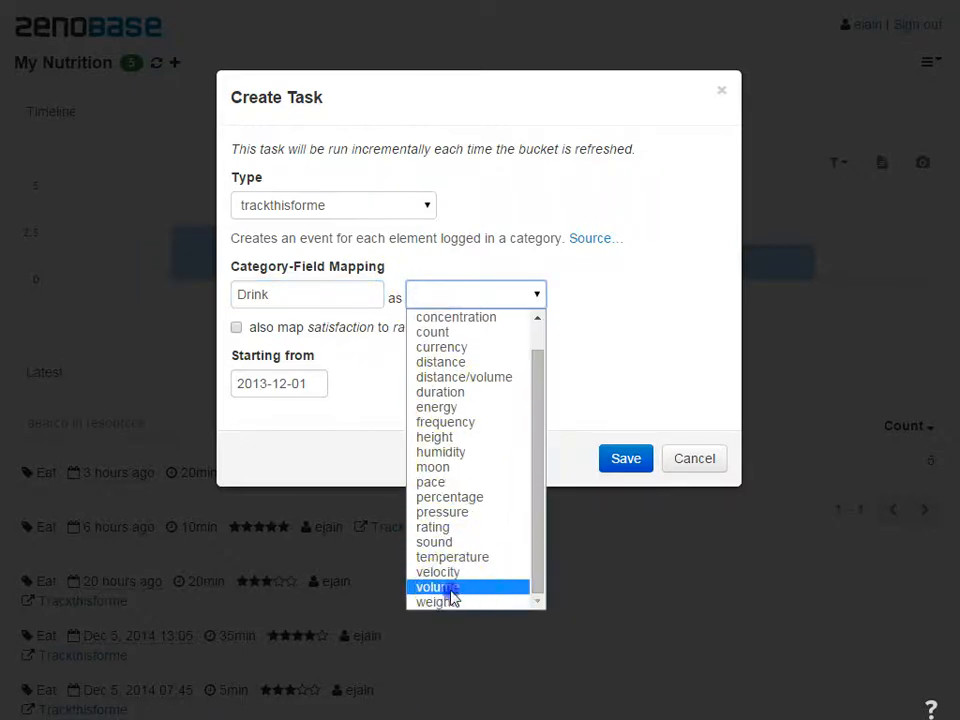
left_click(436, 587)
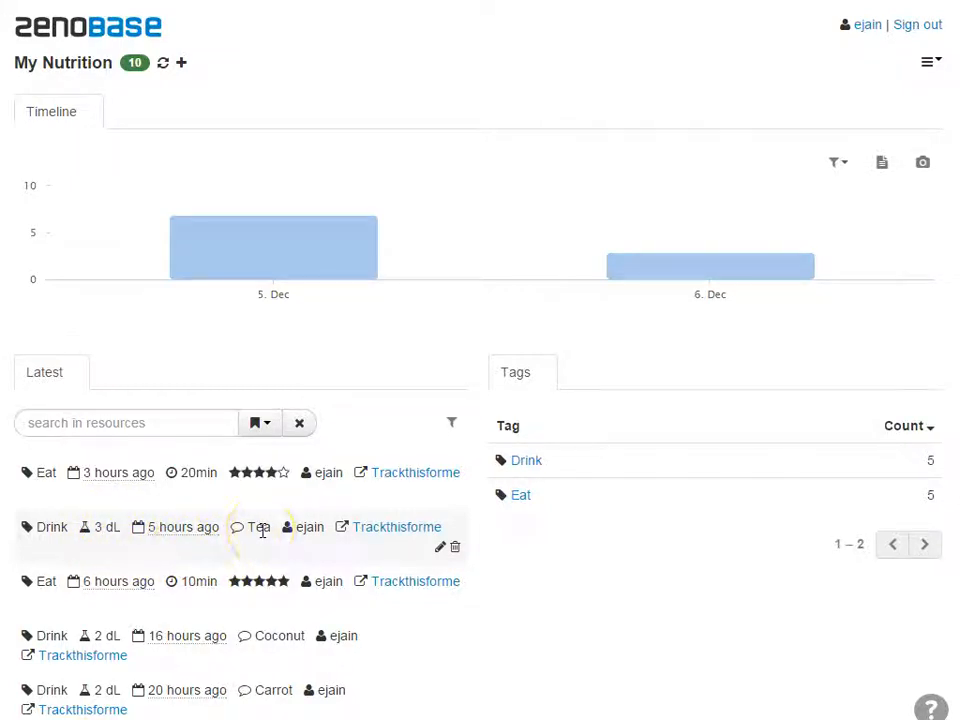
Filter the bucket to events whose notes contain 'tea'
left_click(253, 422)
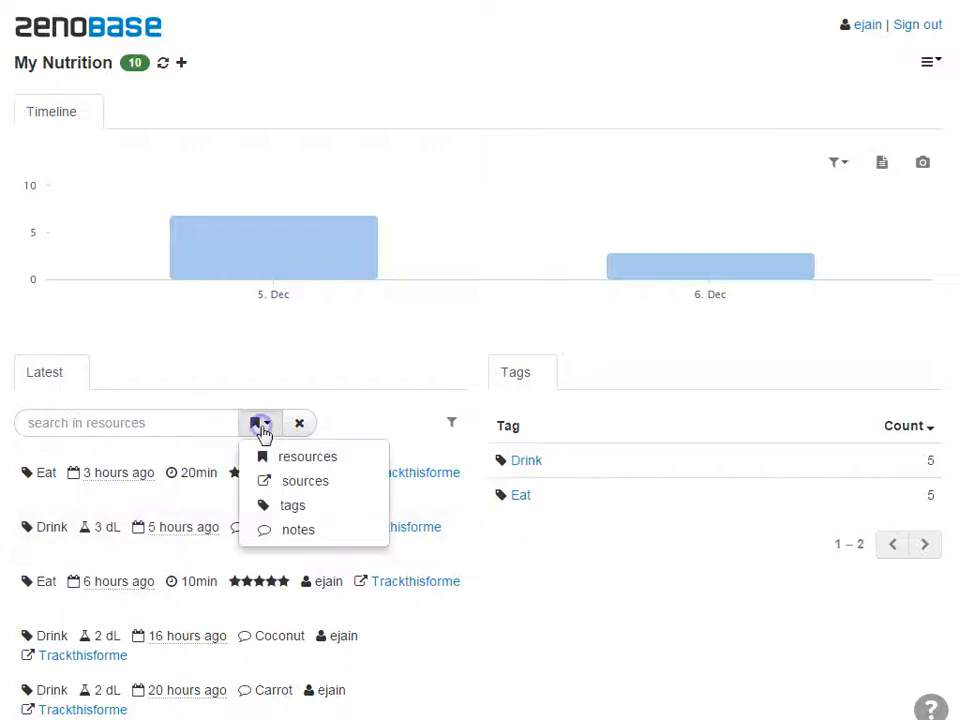
left_click(298, 529)
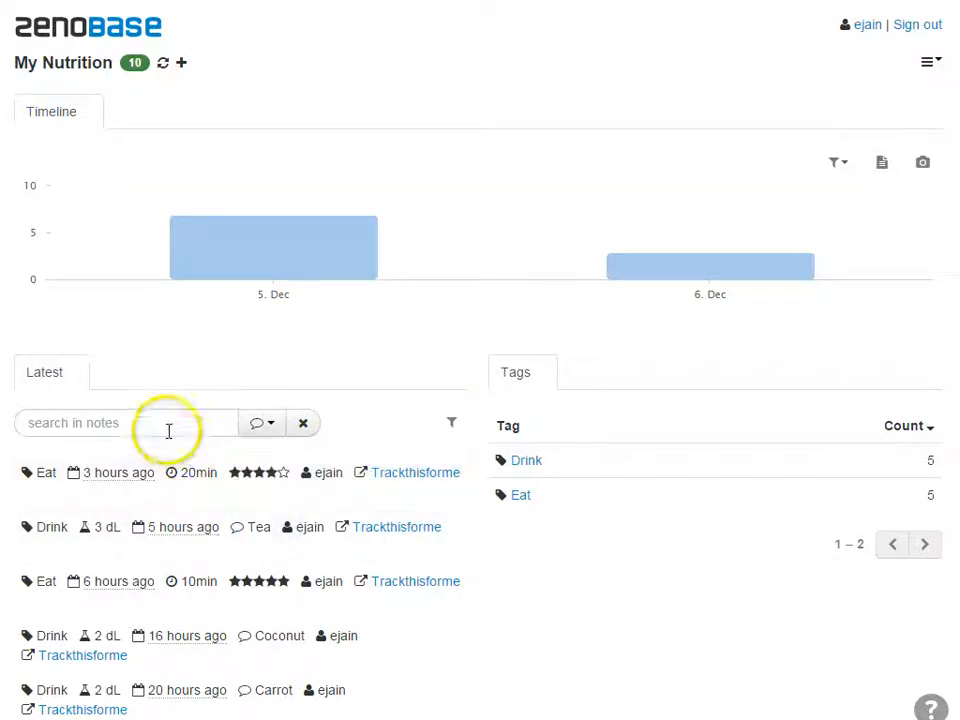
type("tea")
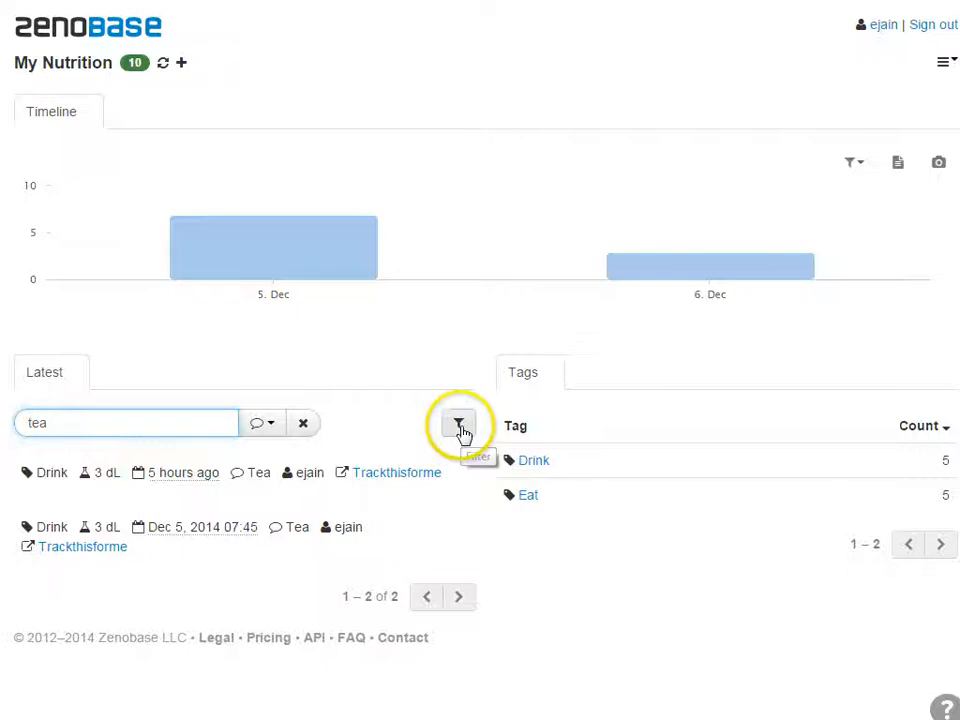
left_click(460, 422)
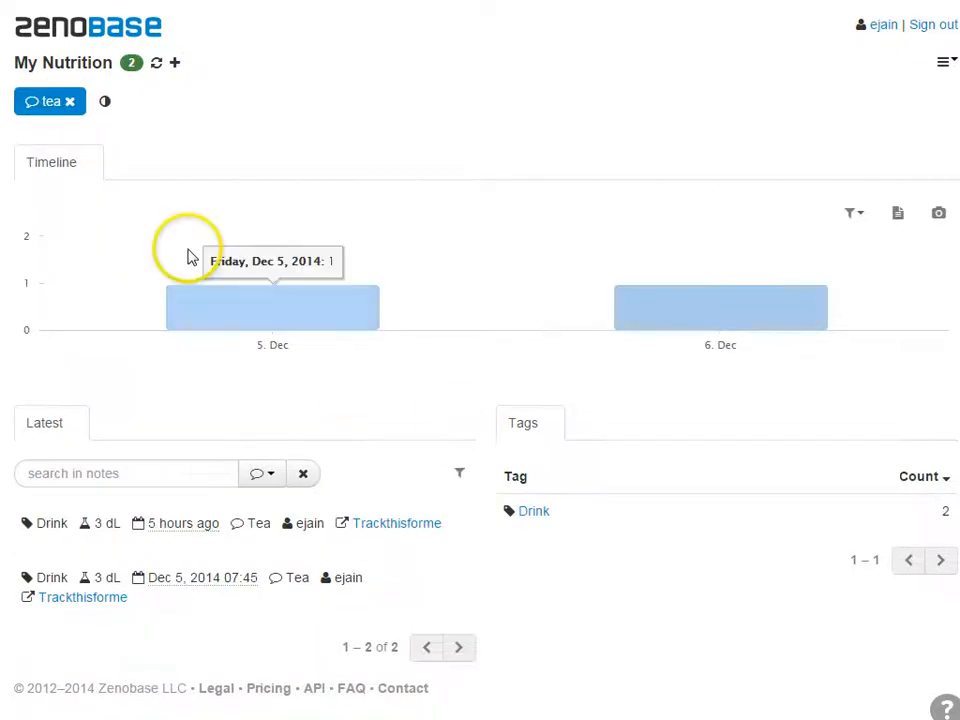
Add a moves-locate data task to the My Nutrition bucket
left_click(69, 101)
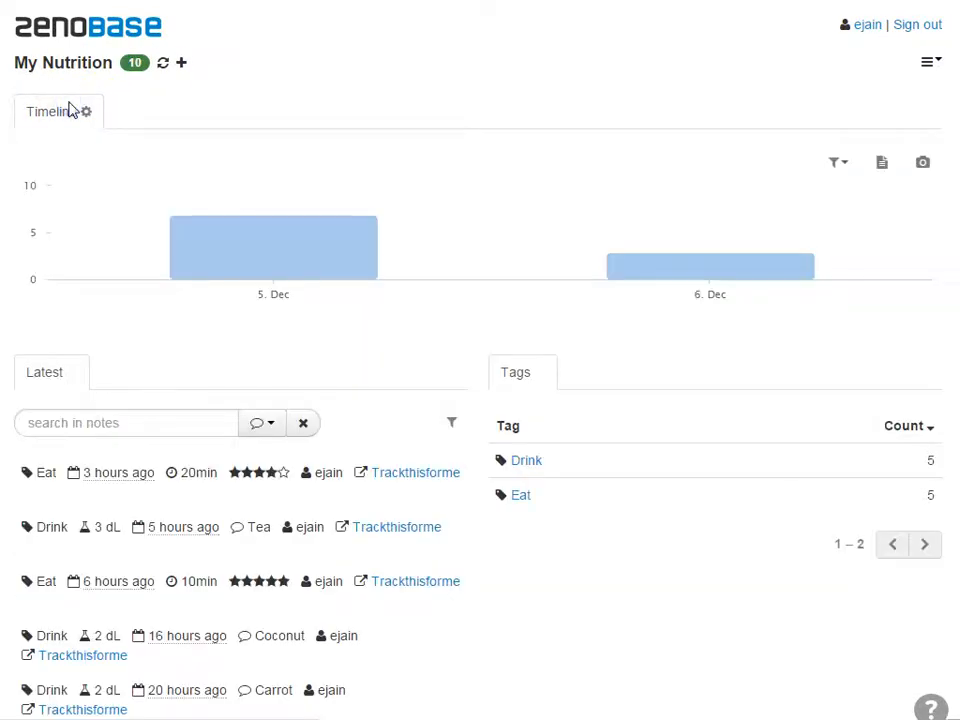
left_click(881, 162)
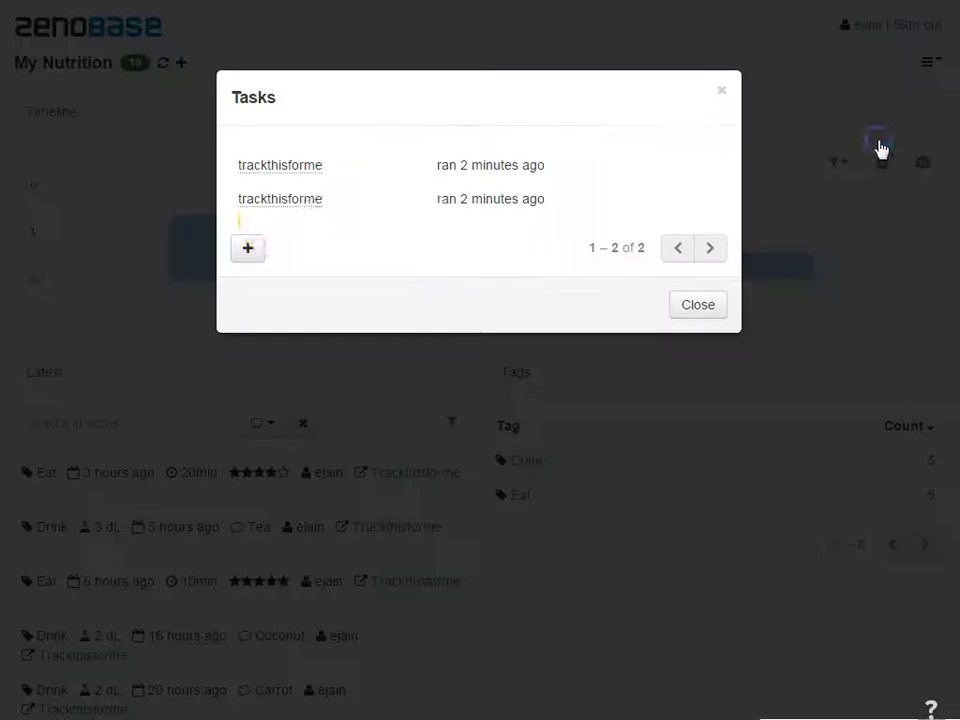
left_click(247, 247)
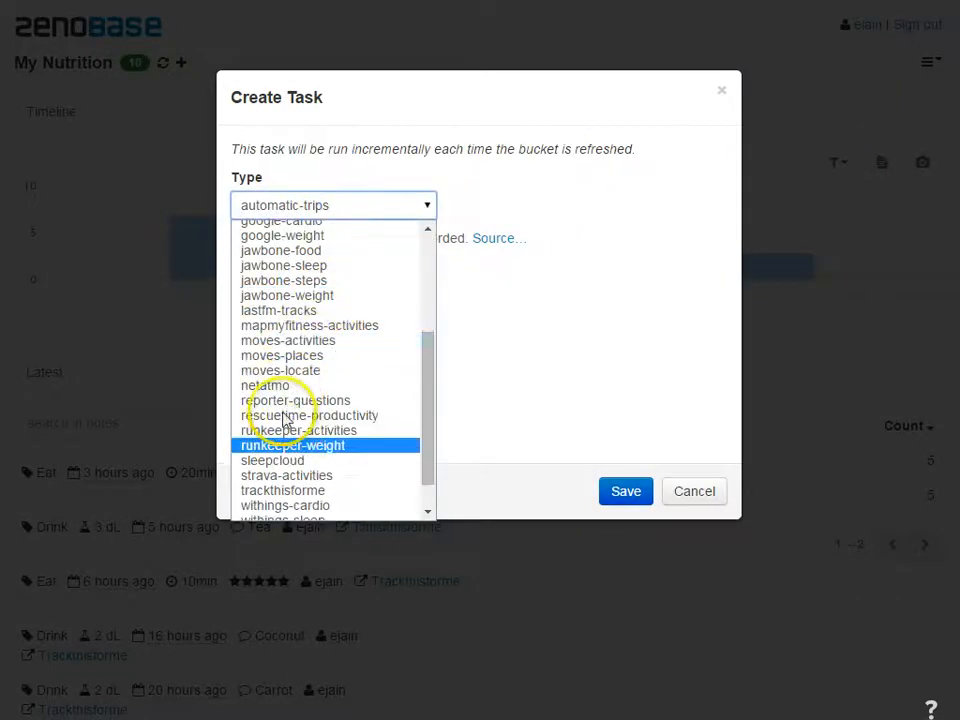
left_click(281, 370)
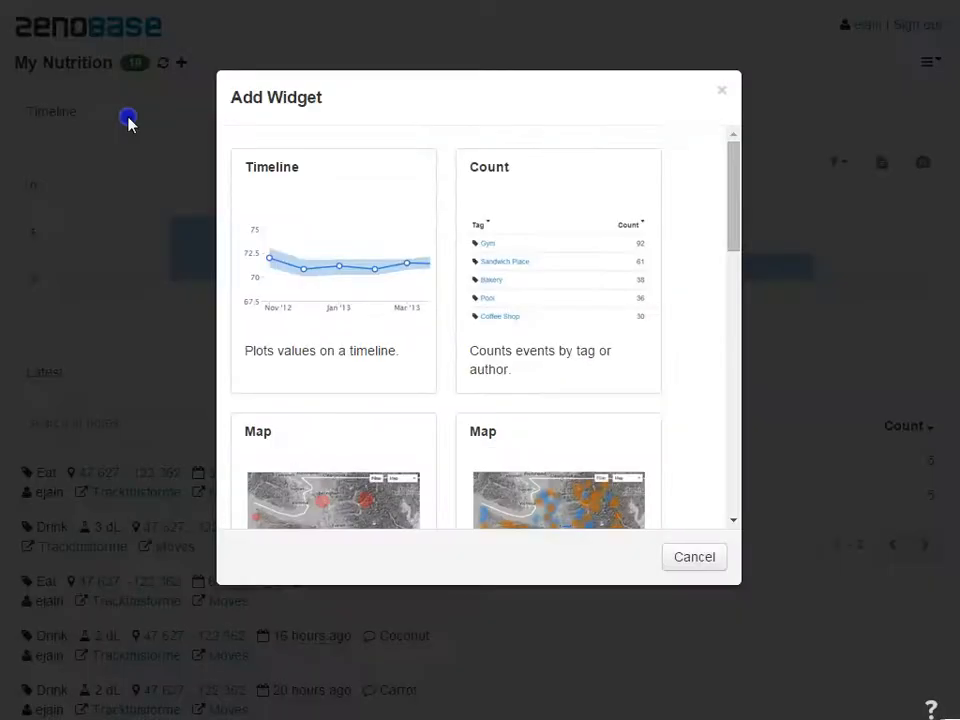
mouse_move(208, 238)
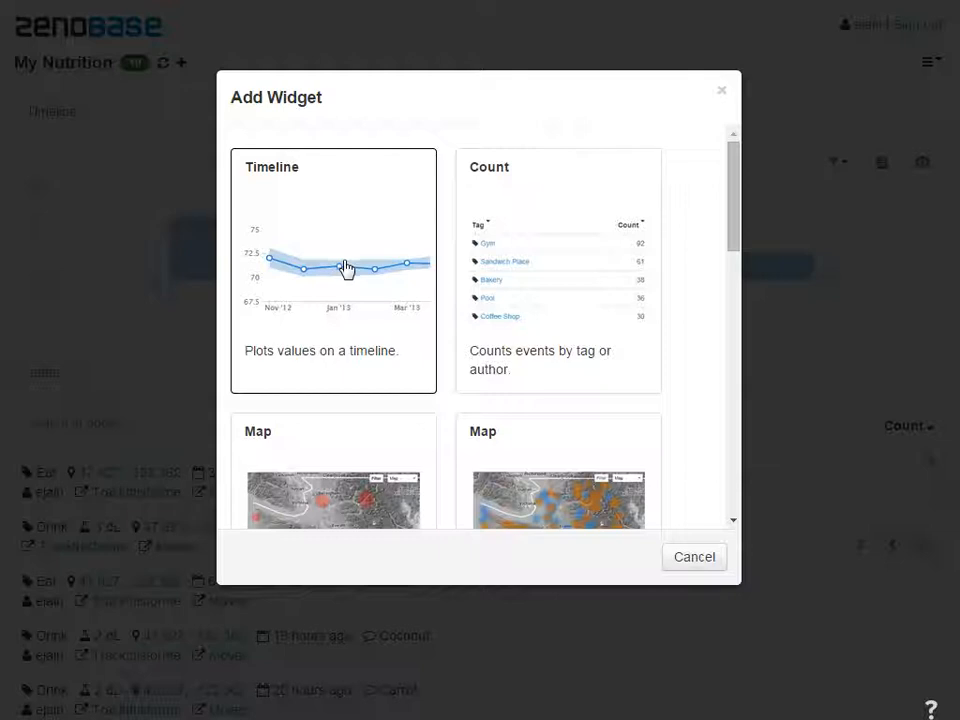
scroll("down", 3)
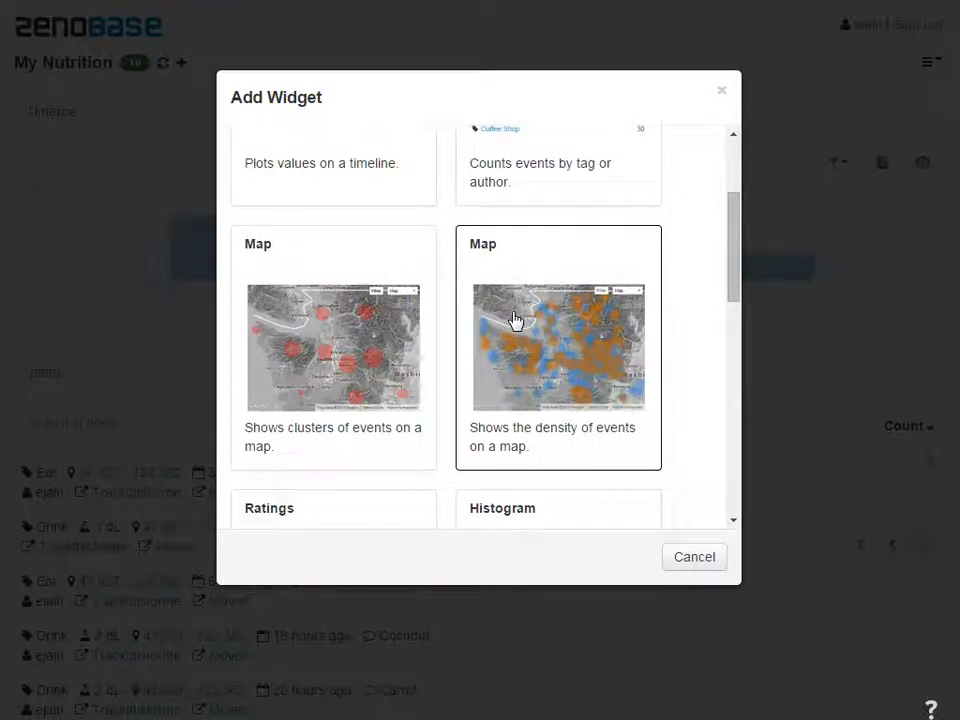
scroll("down", 3)
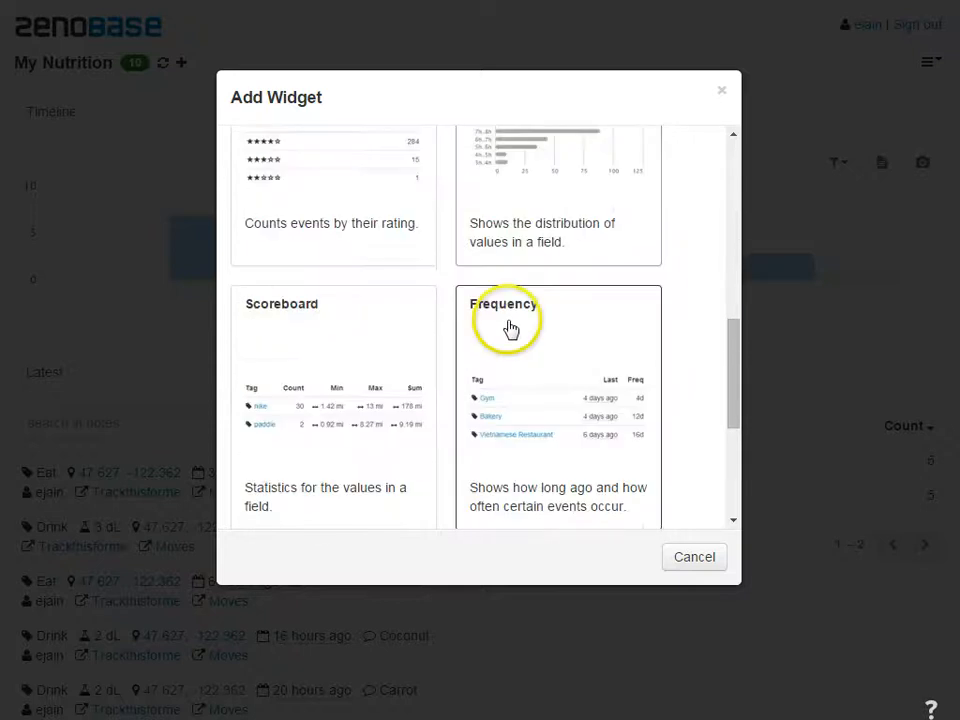
scroll("down", 3)
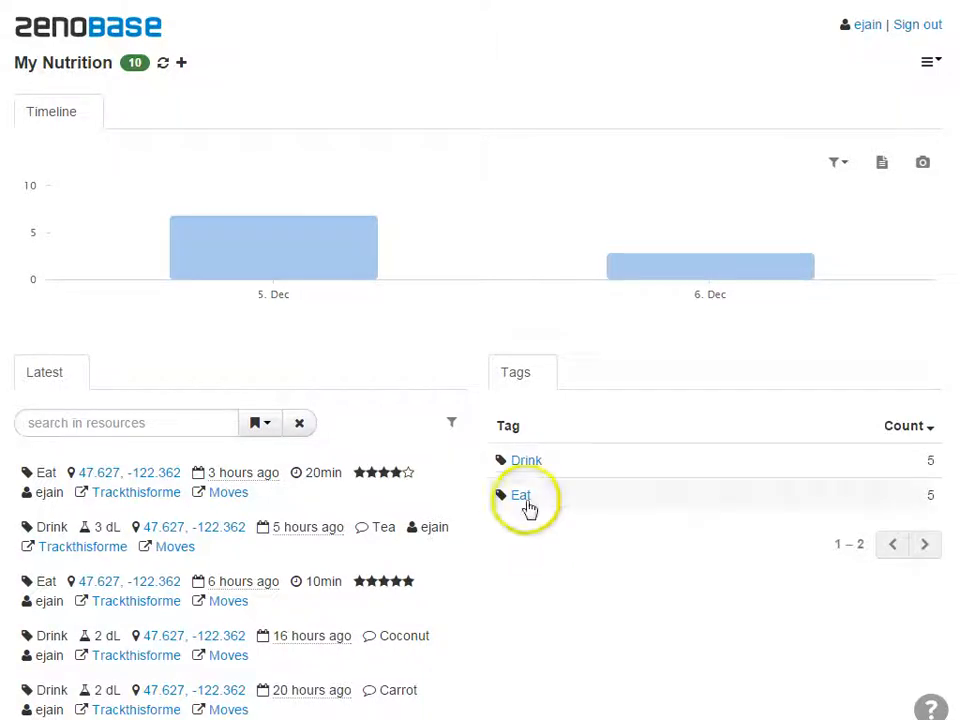
mouse_move(527, 465)
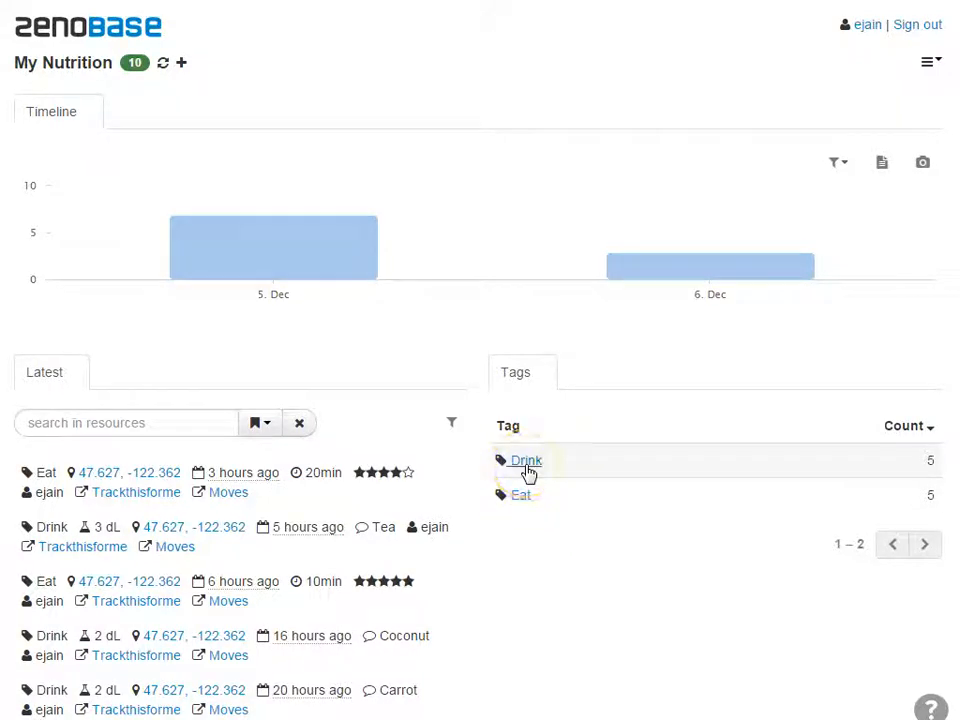
Filter to the Drink tag and save it as the view 'My Drinks'
left_click(525, 460)
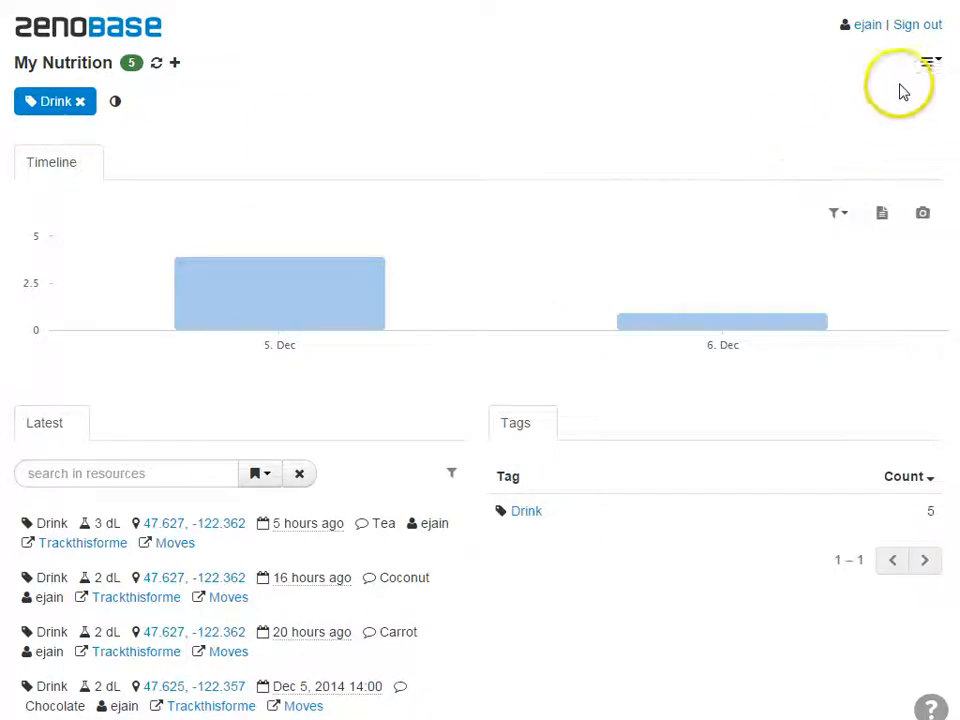
left_click(928, 62)
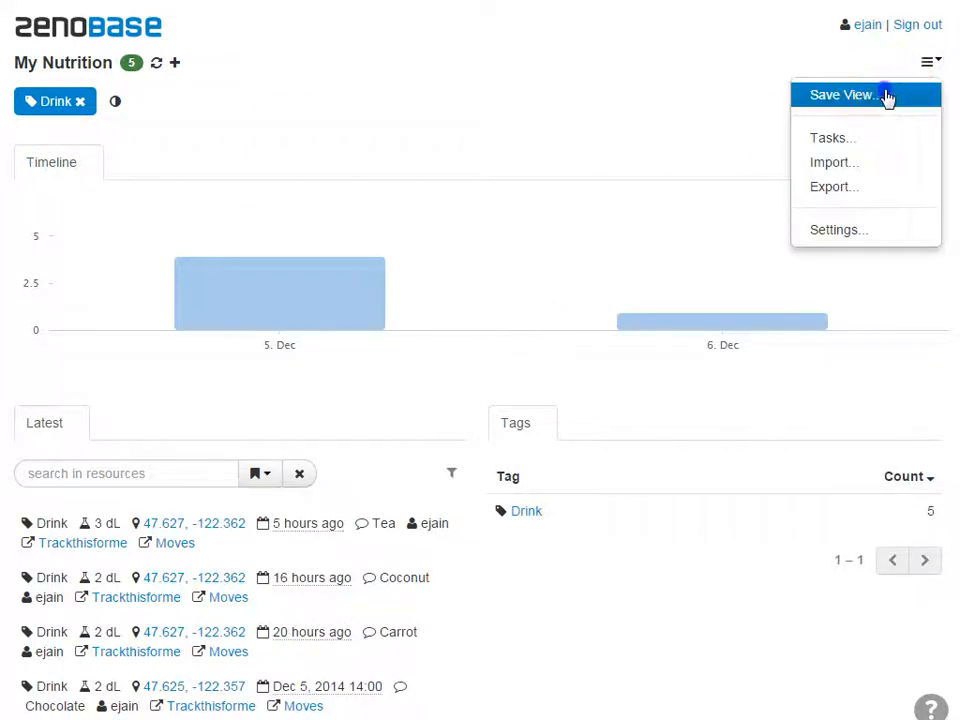
left_click(841, 94)
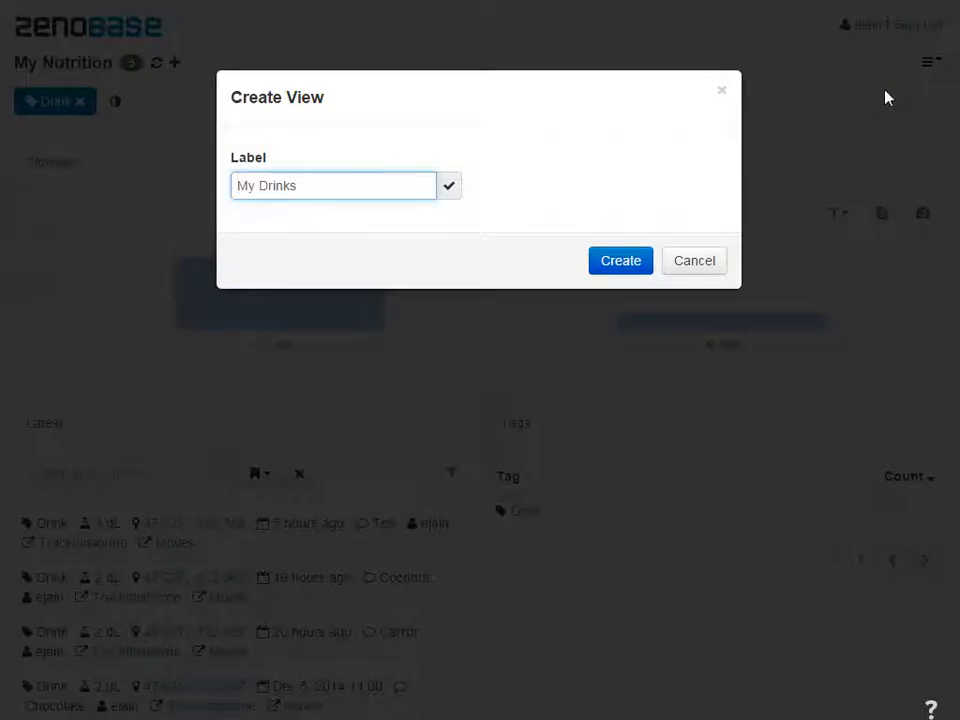
left_click(620, 260)
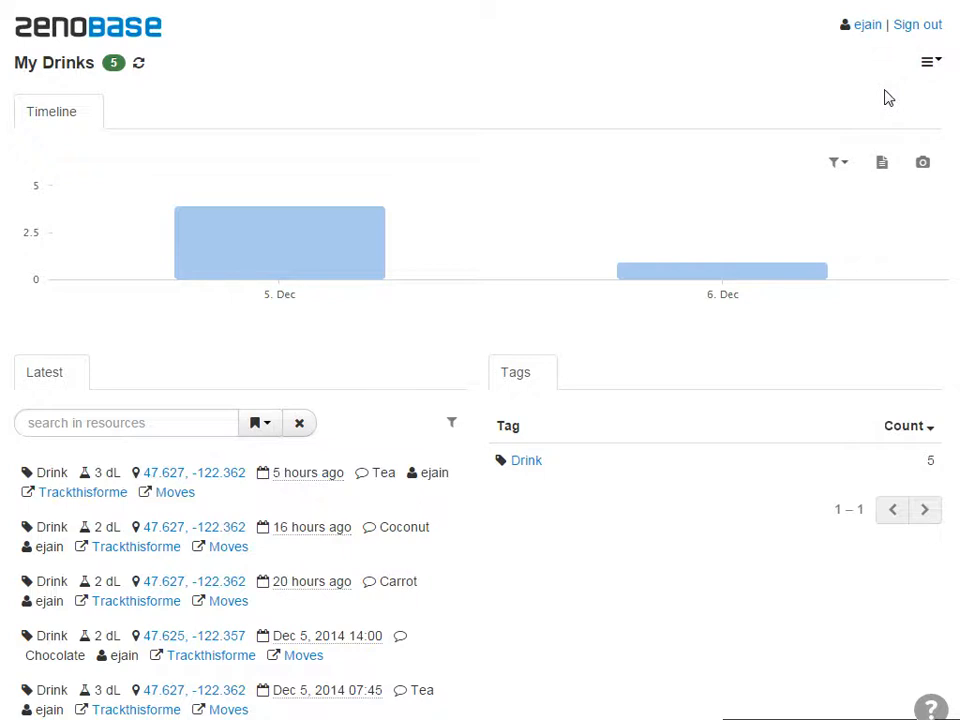
Add My Steps as an alias in the My Drinks view settings
left_click(928, 62)
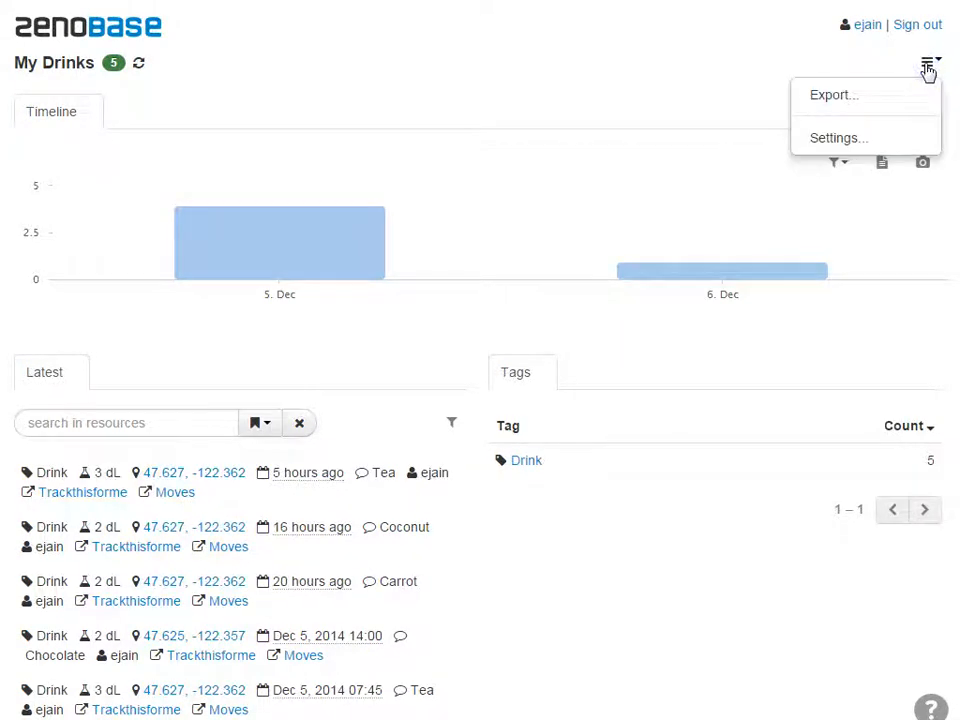
left_click(837, 137)
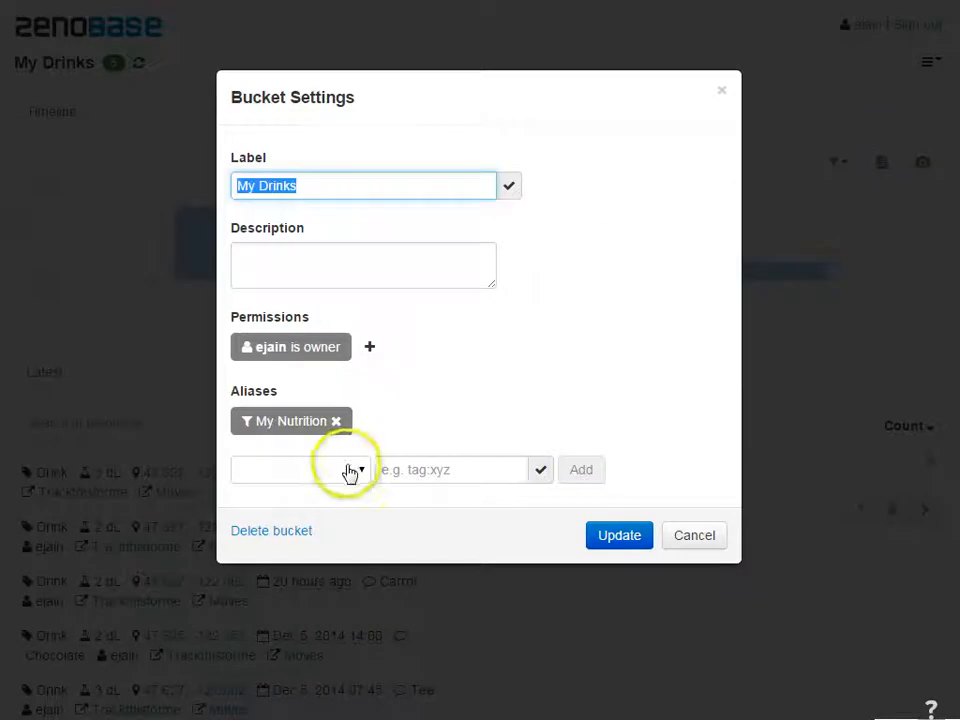
left_click(350, 469)
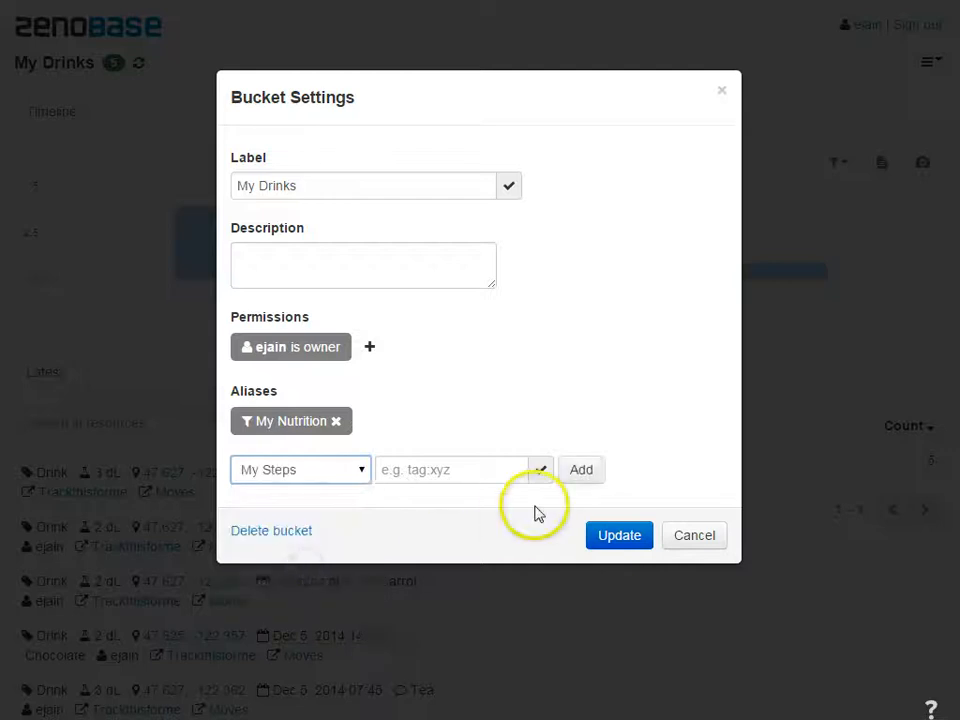
left_click(619, 535)
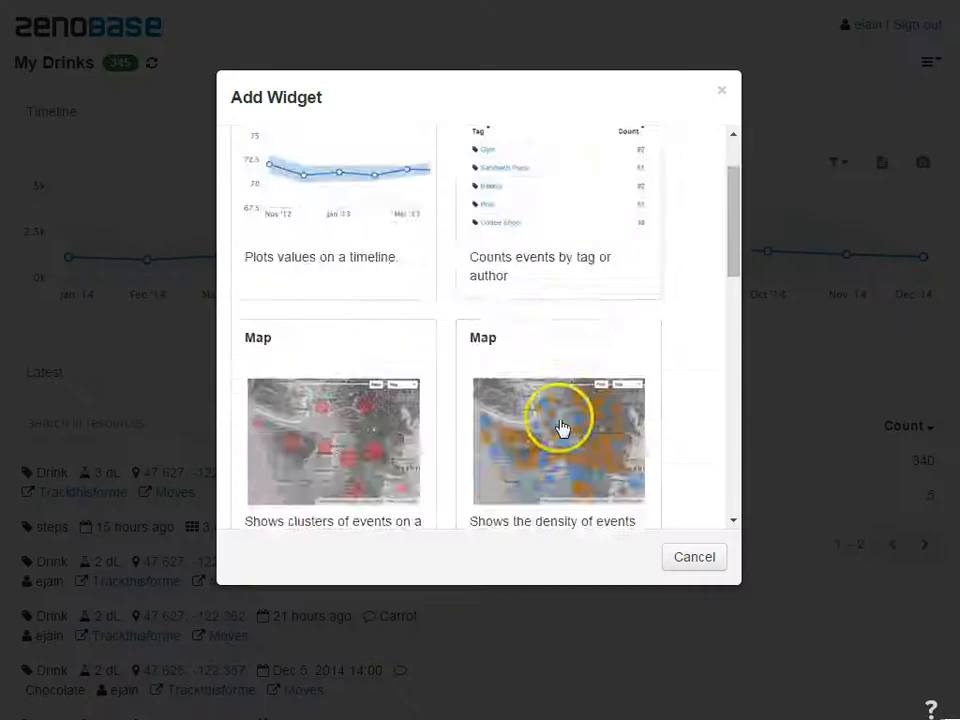
Add a scatter plot: volume in dL vs summed energy per day, linear regression
scroll("down", 3)
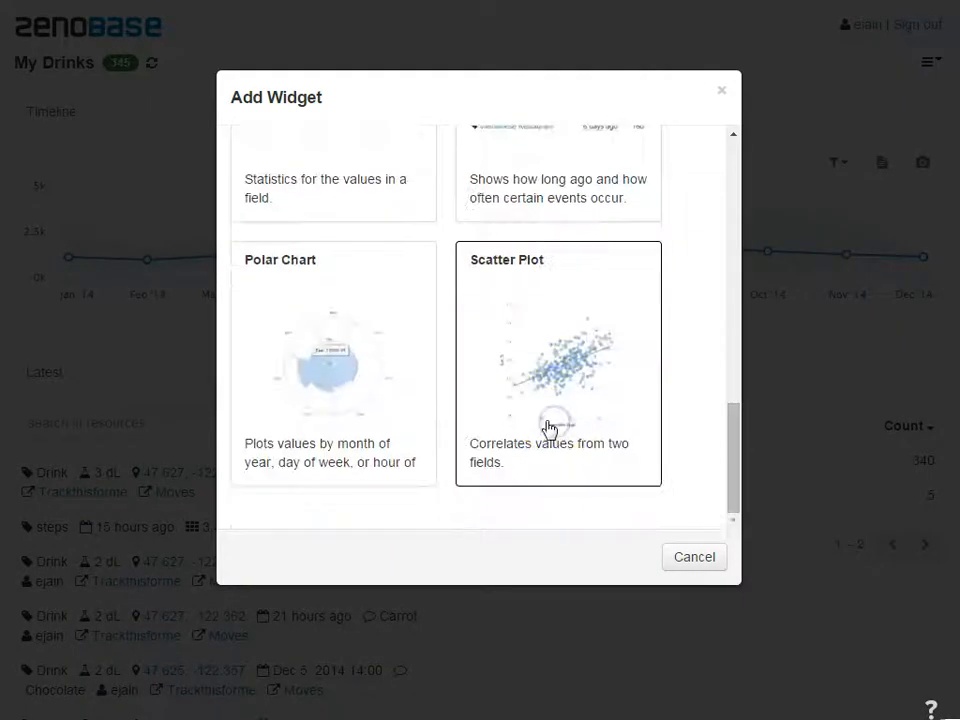
left_click(558, 360)
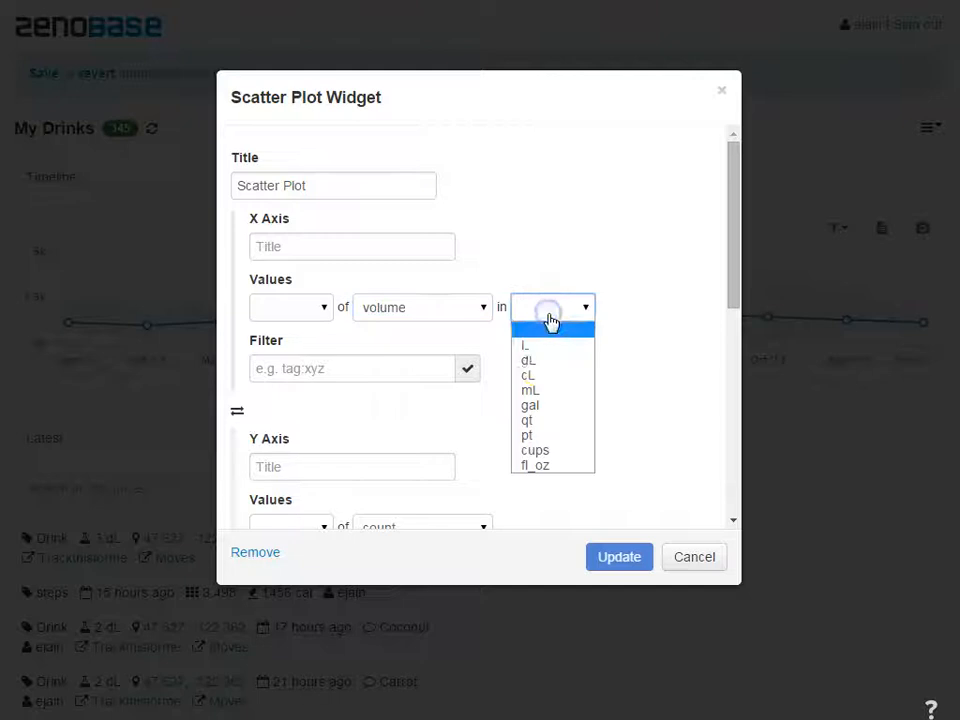
left_click(528, 360)
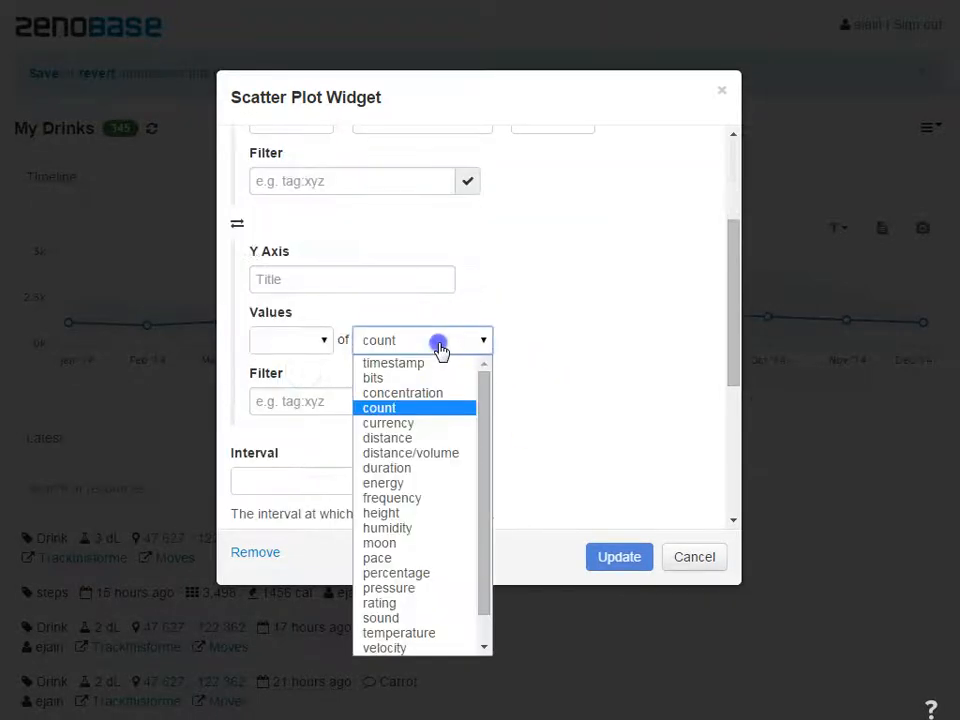
left_click(383, 483)
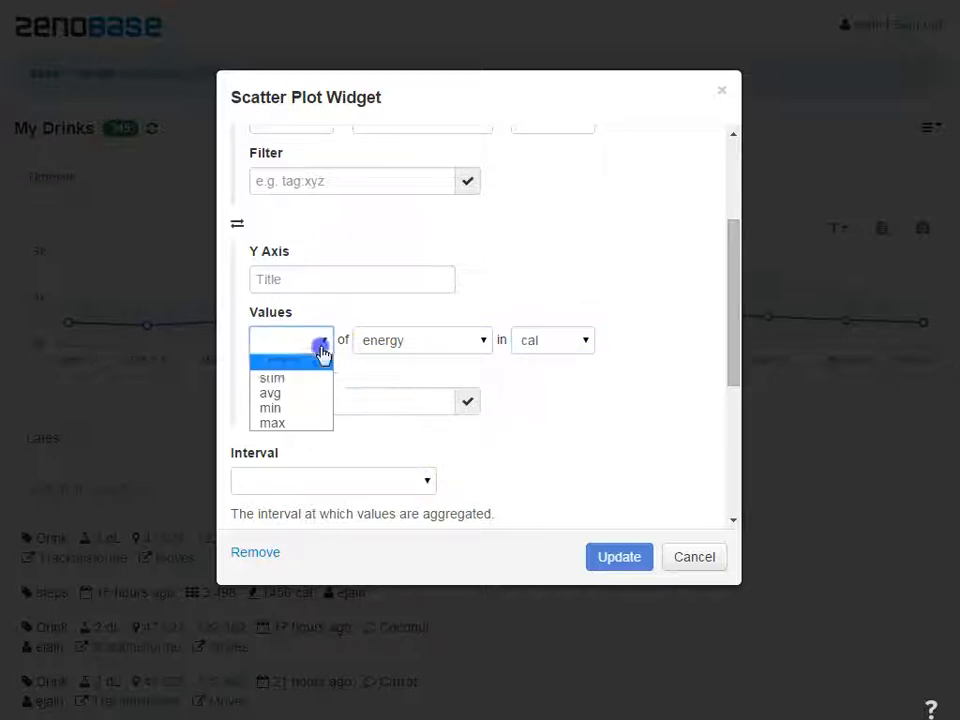
left_click(271, 377)
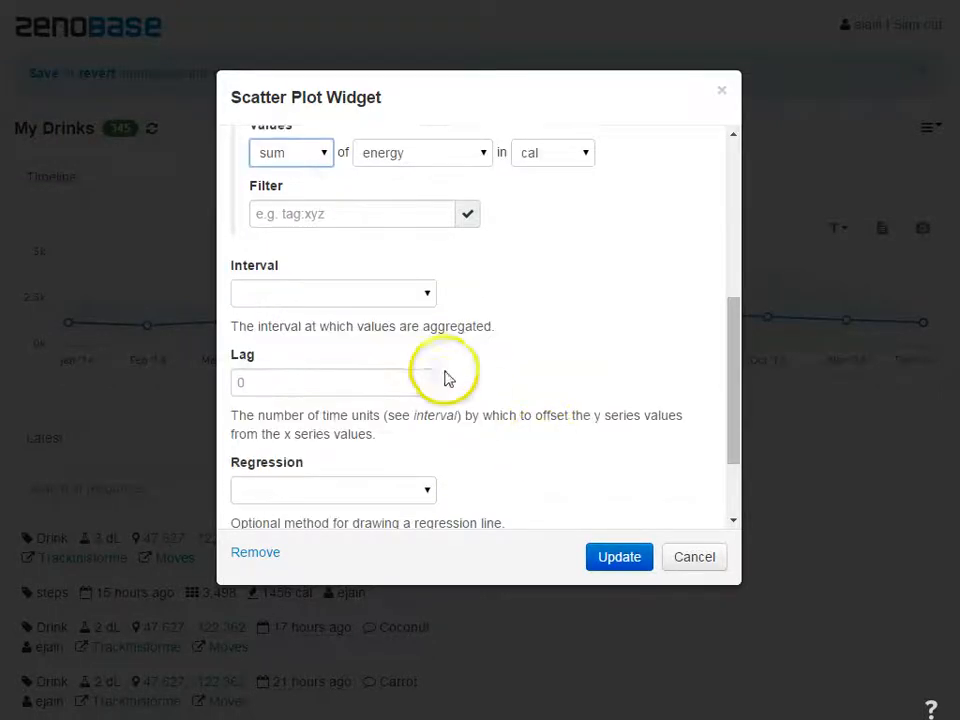
left_click(332, 293)
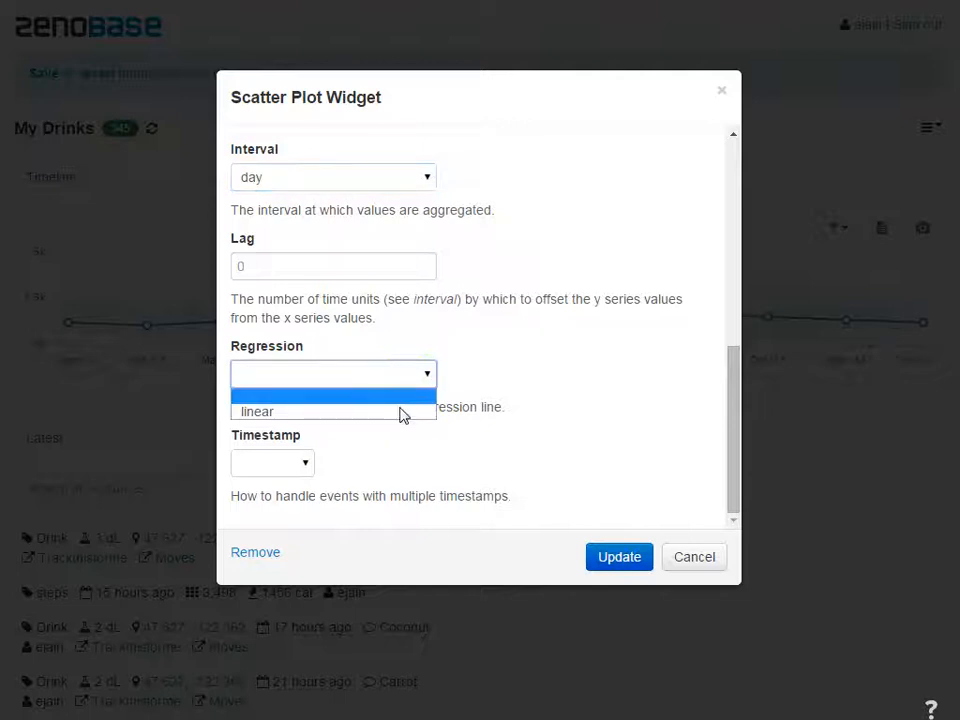
left_click(619, 557)
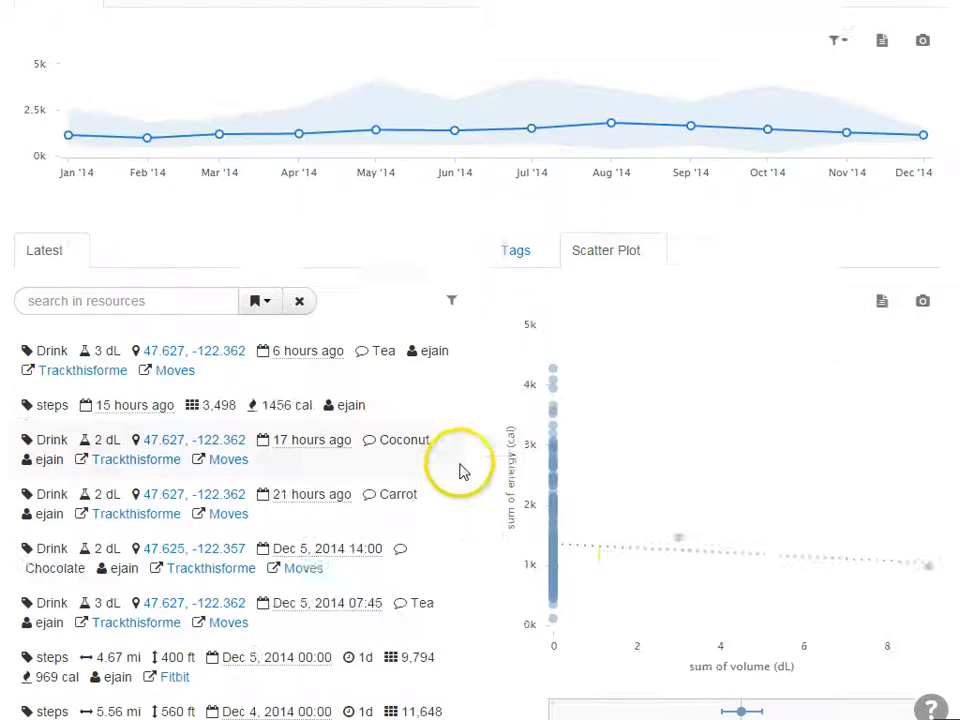
scroll("down", 3)
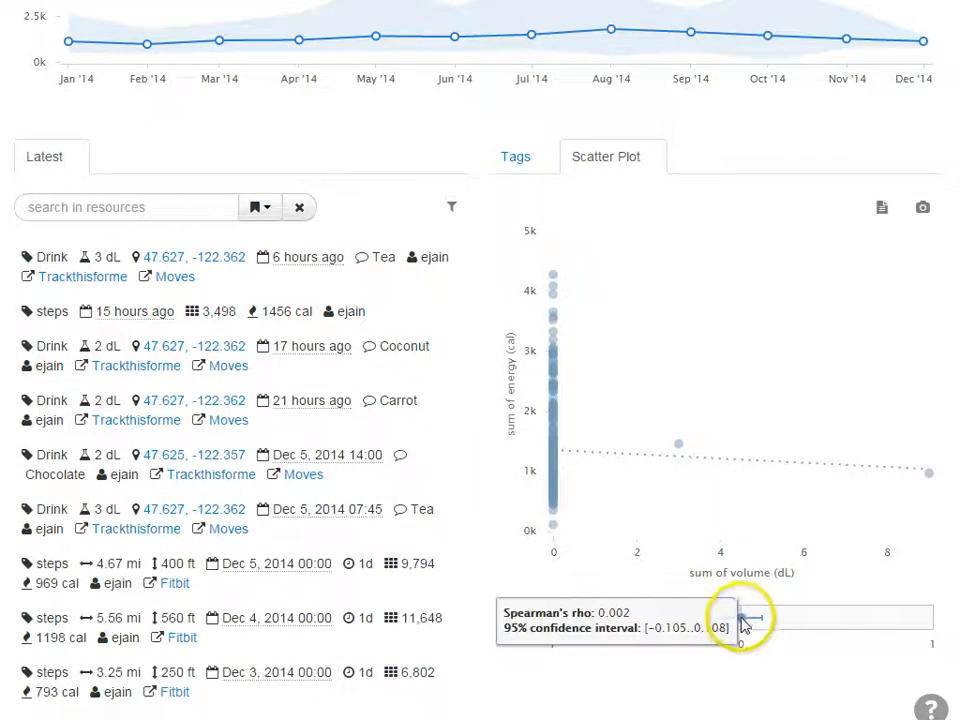